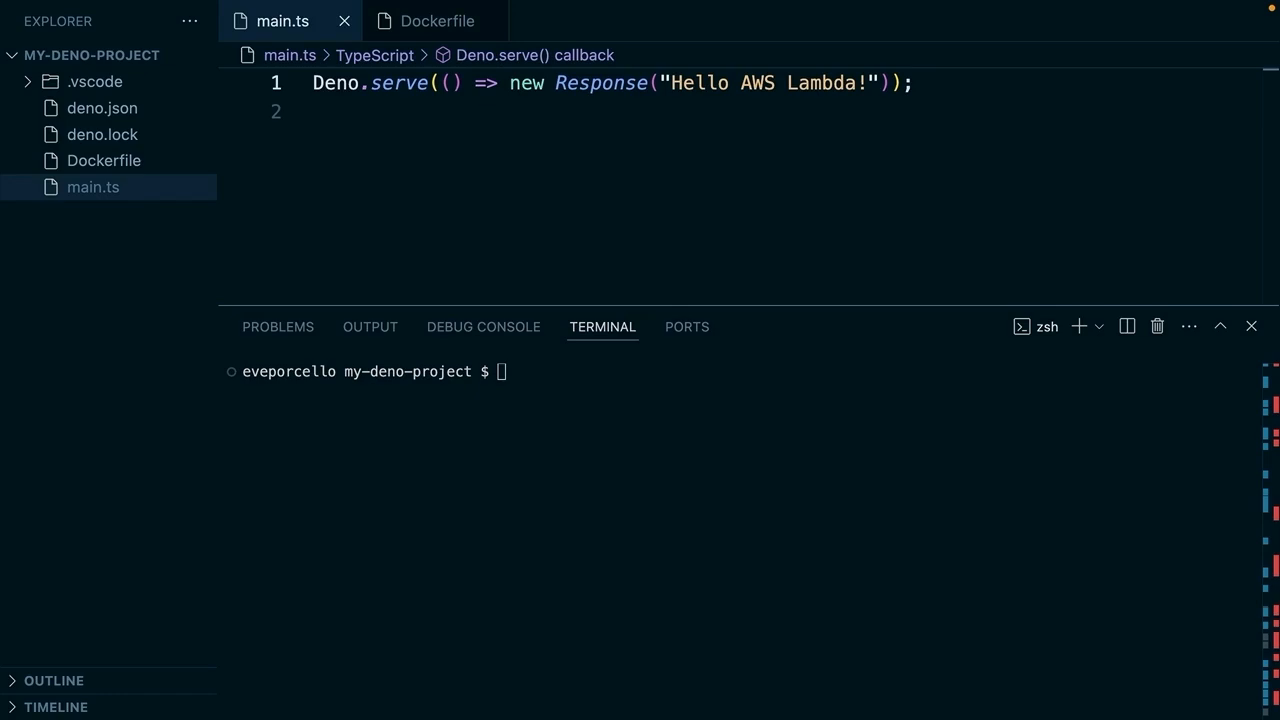
pyautogui.moveTo(586, 242)
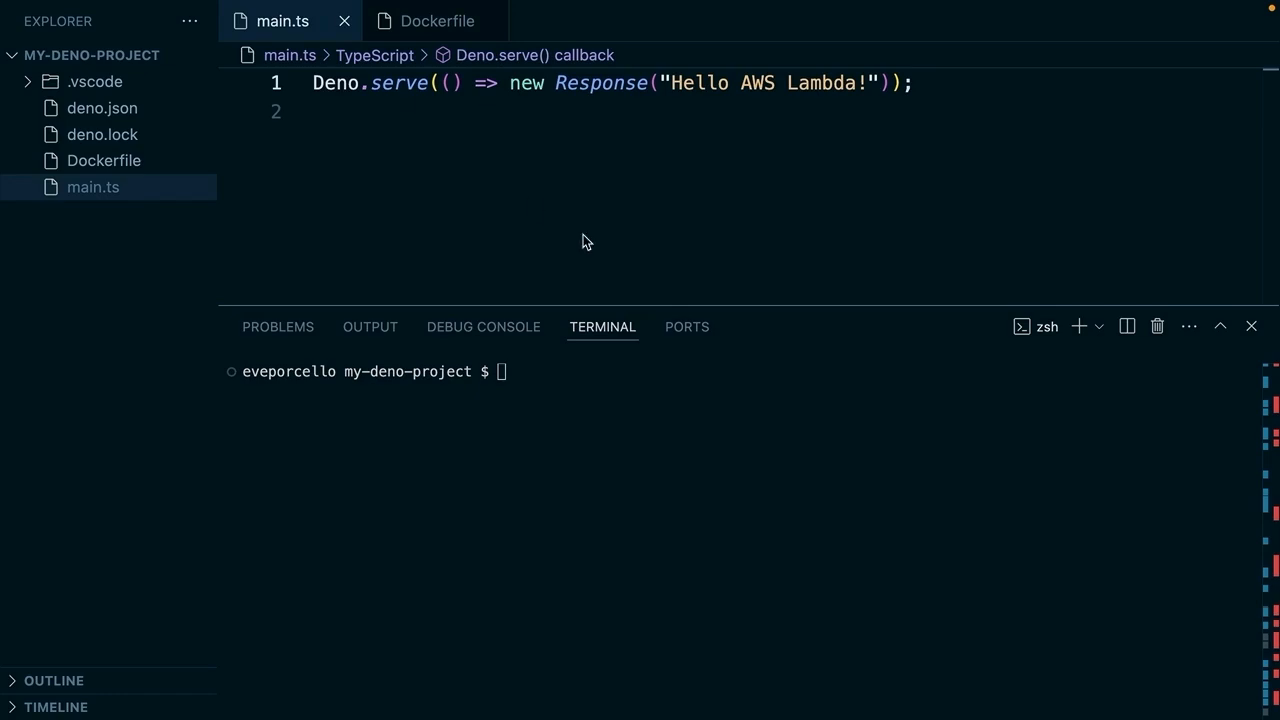
pyautogui.moveTo(584, 240)
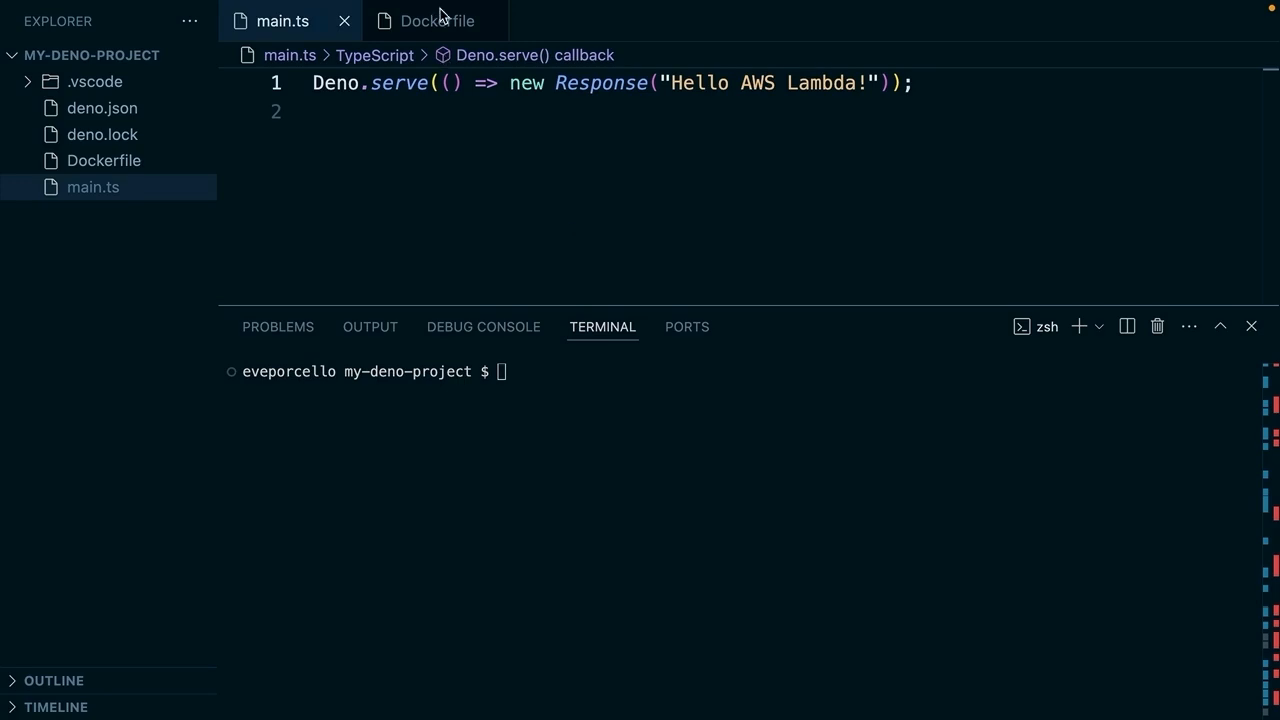
# Step: Review the Dockerfile's aws-lambda-adapter stage, Deno base image, port 8000 and main.ts command
pyautogui.click(436, 20)
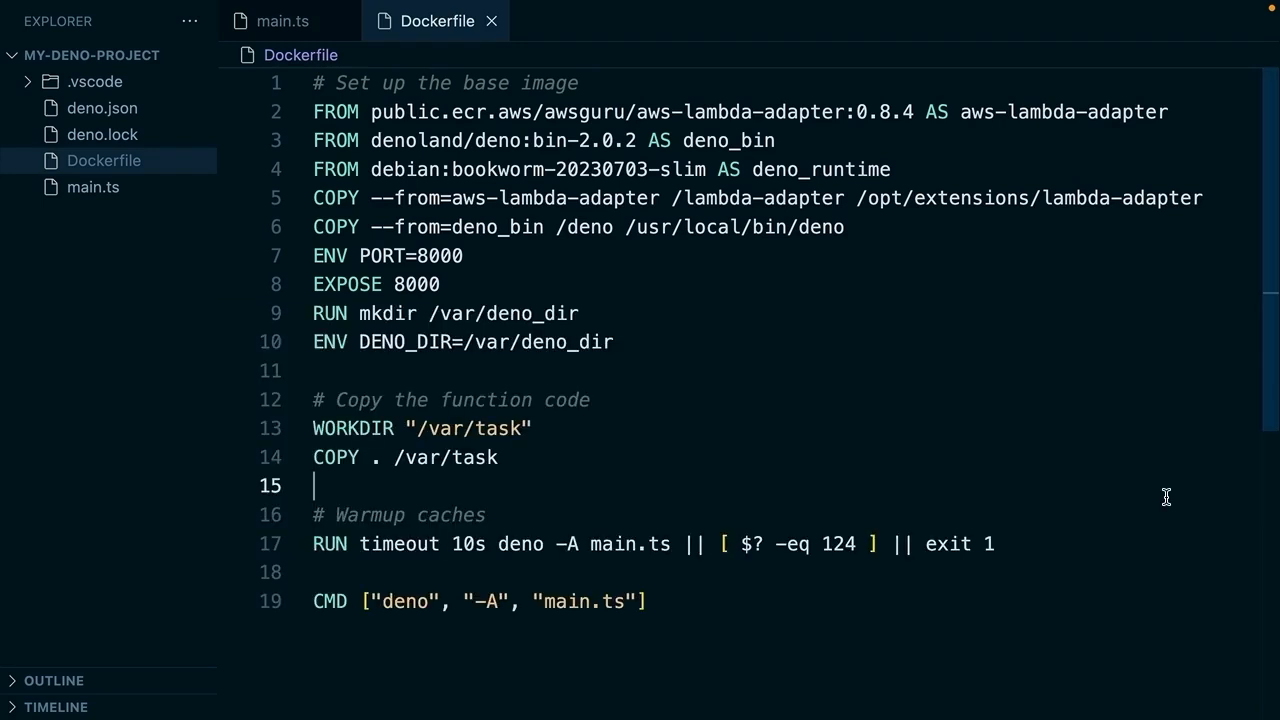
pyautogui.doubleClick(1120, 112)
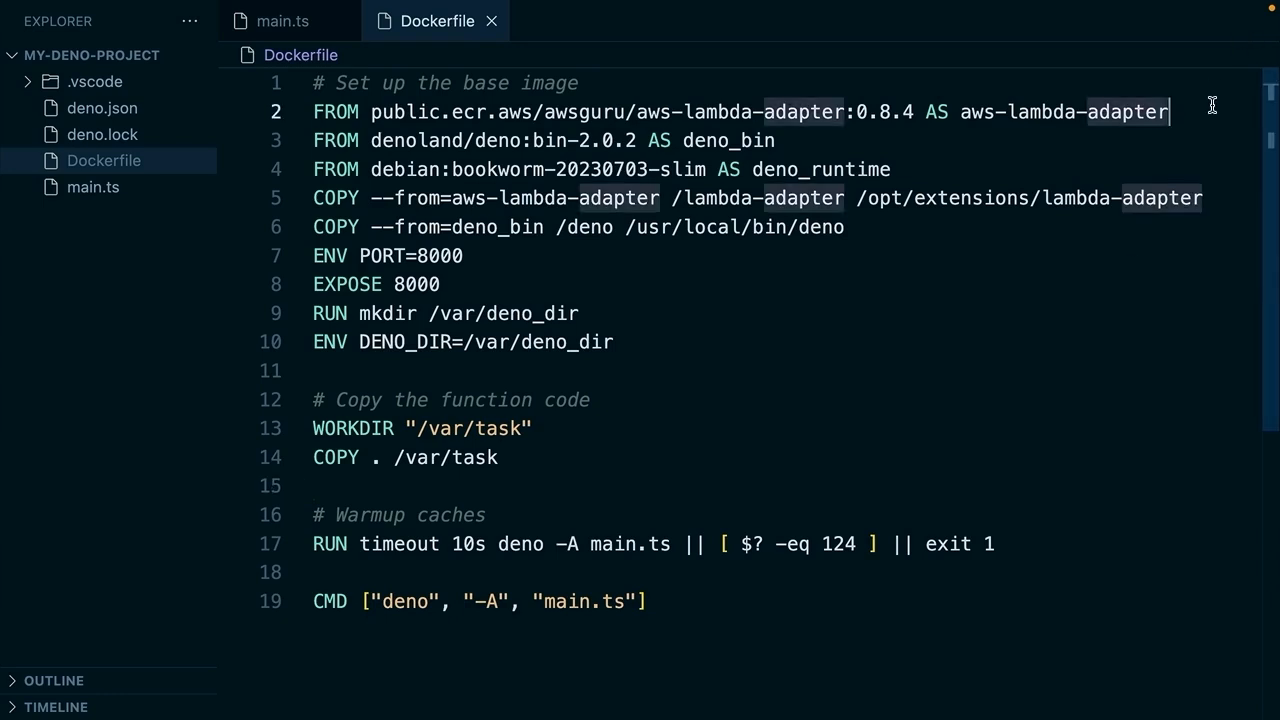
pyautogui.moveTo(804, 580)
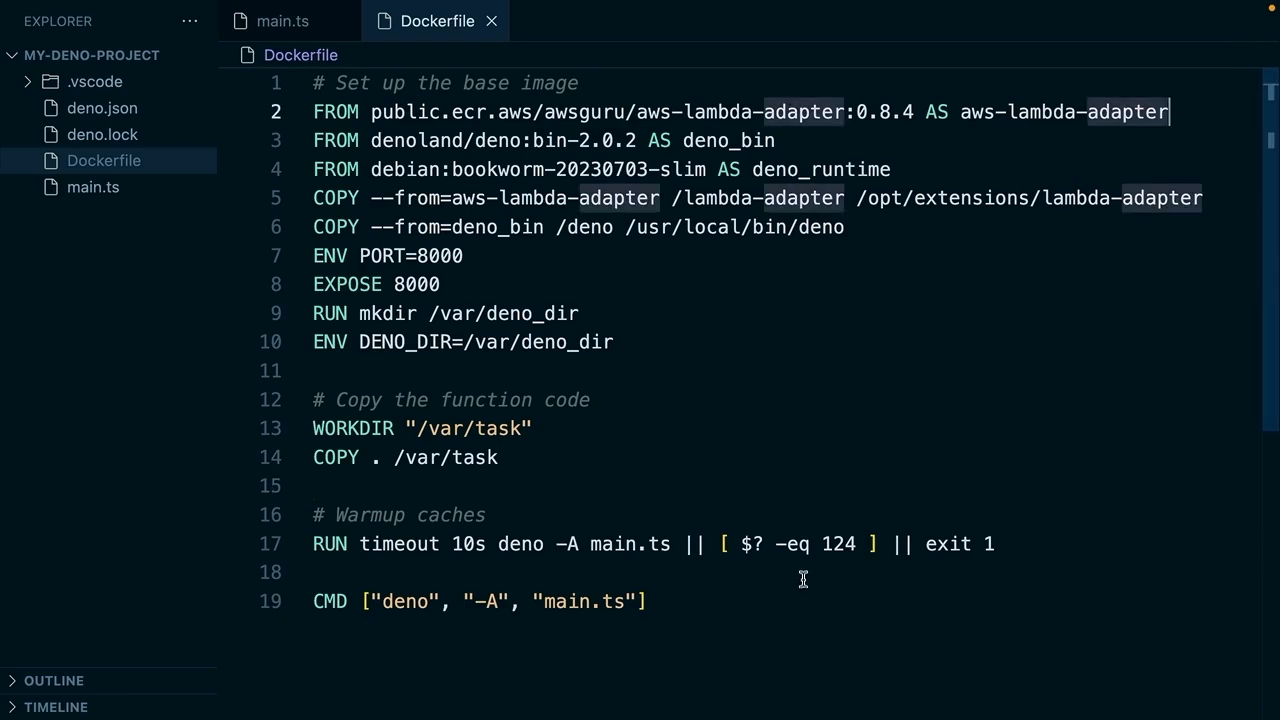
pyautogui.doubleClick(452, 514)
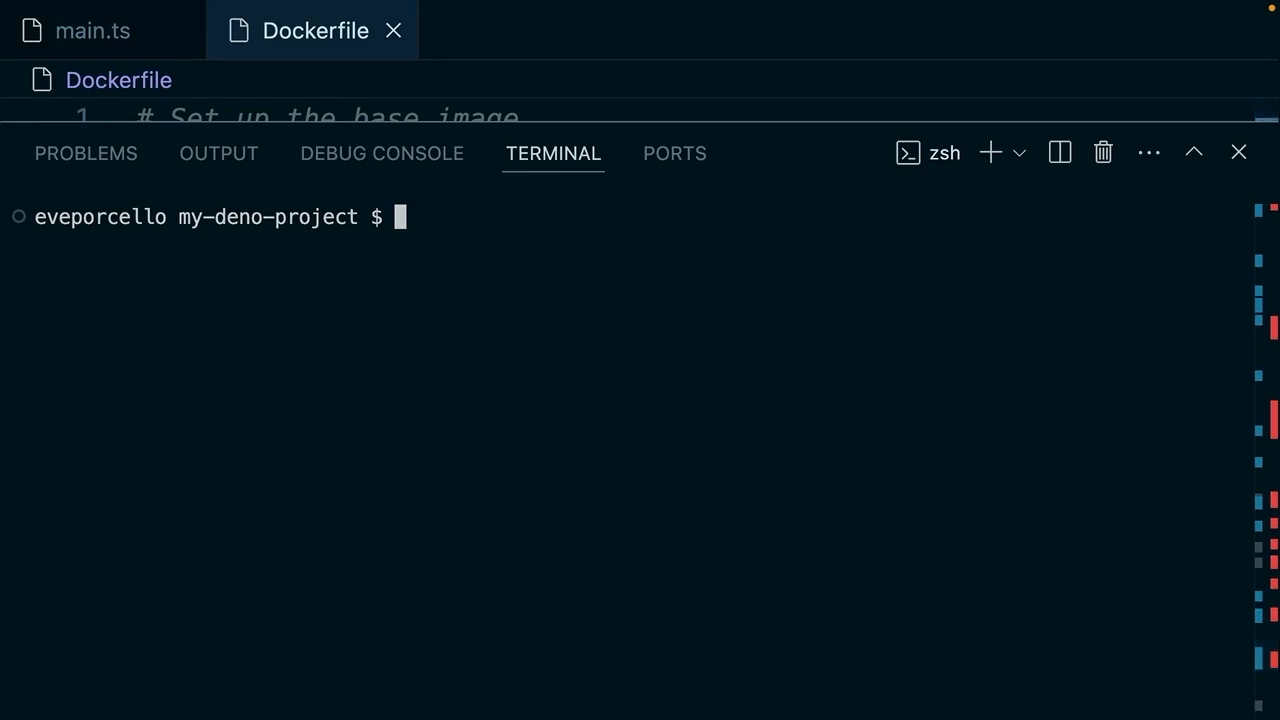
# Step: Build the image with 'docker build -t my-deno-project .' then run 'aws' to check the CLI
pyautogui.write('docker')
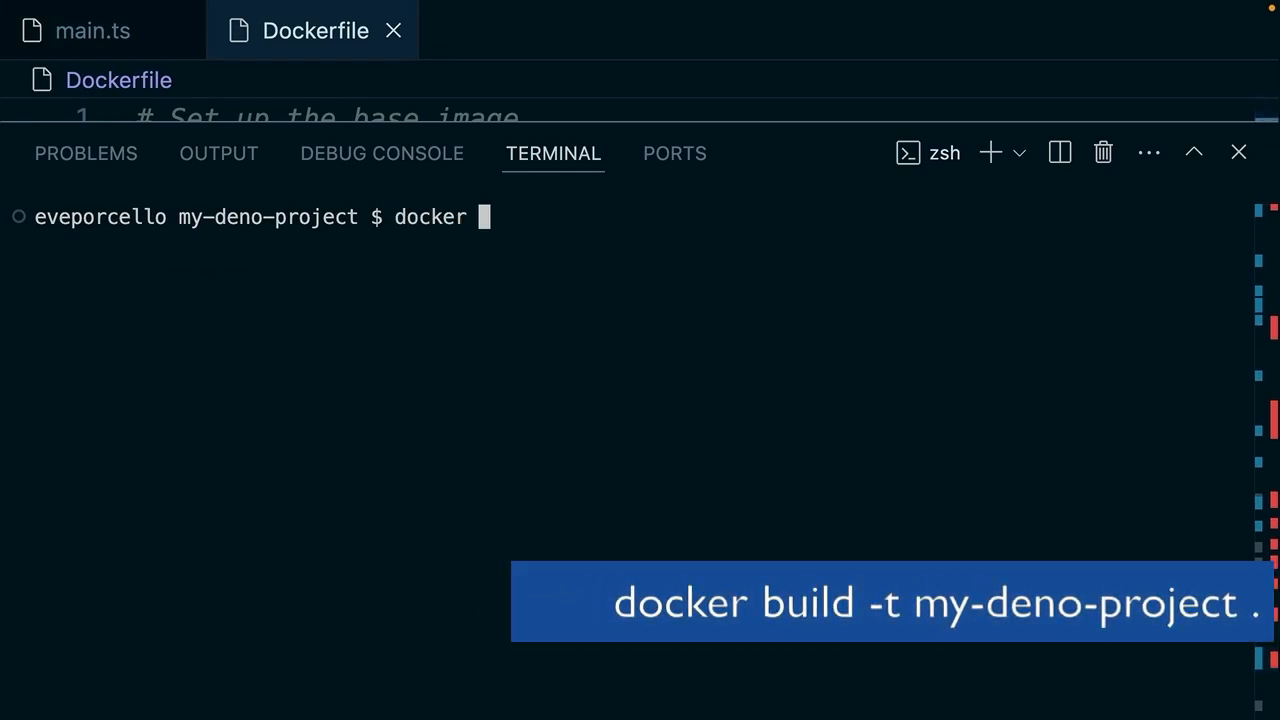
pyautogui.write('build -t')
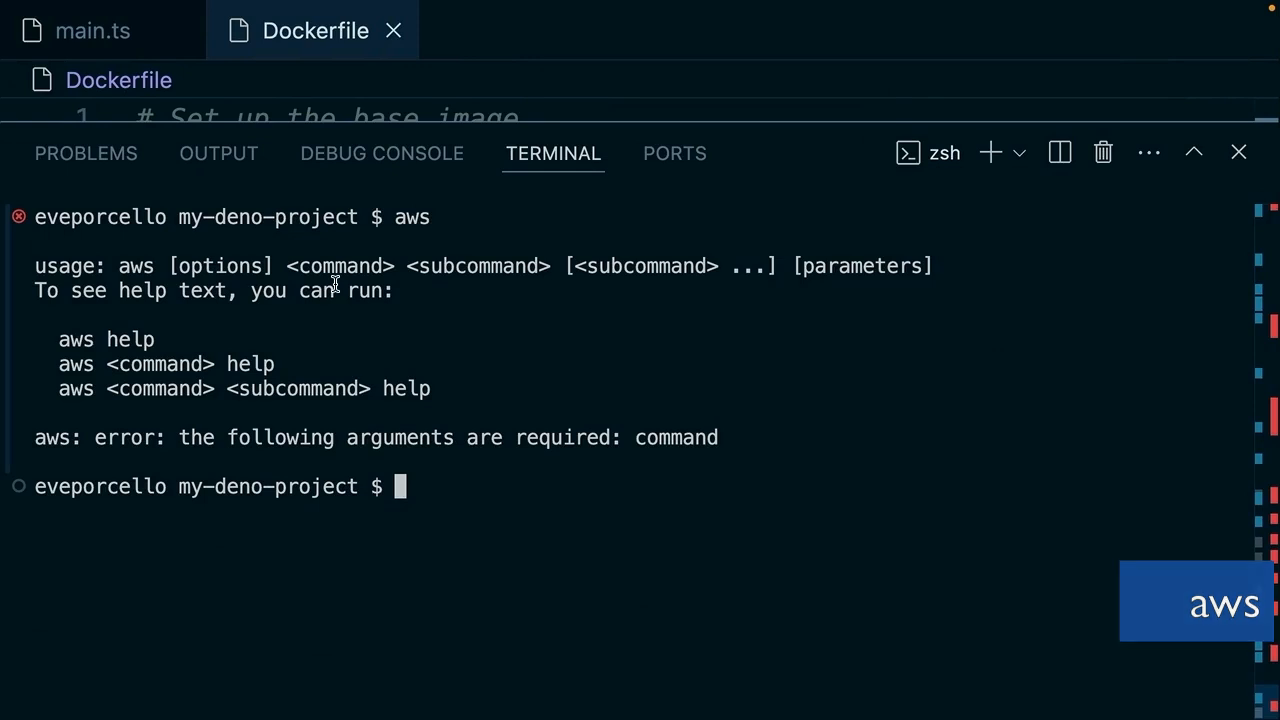
# Step: Clear the terminal and start 'aws configure', which prompts for the Access Key ID
pyautogui.write('c')
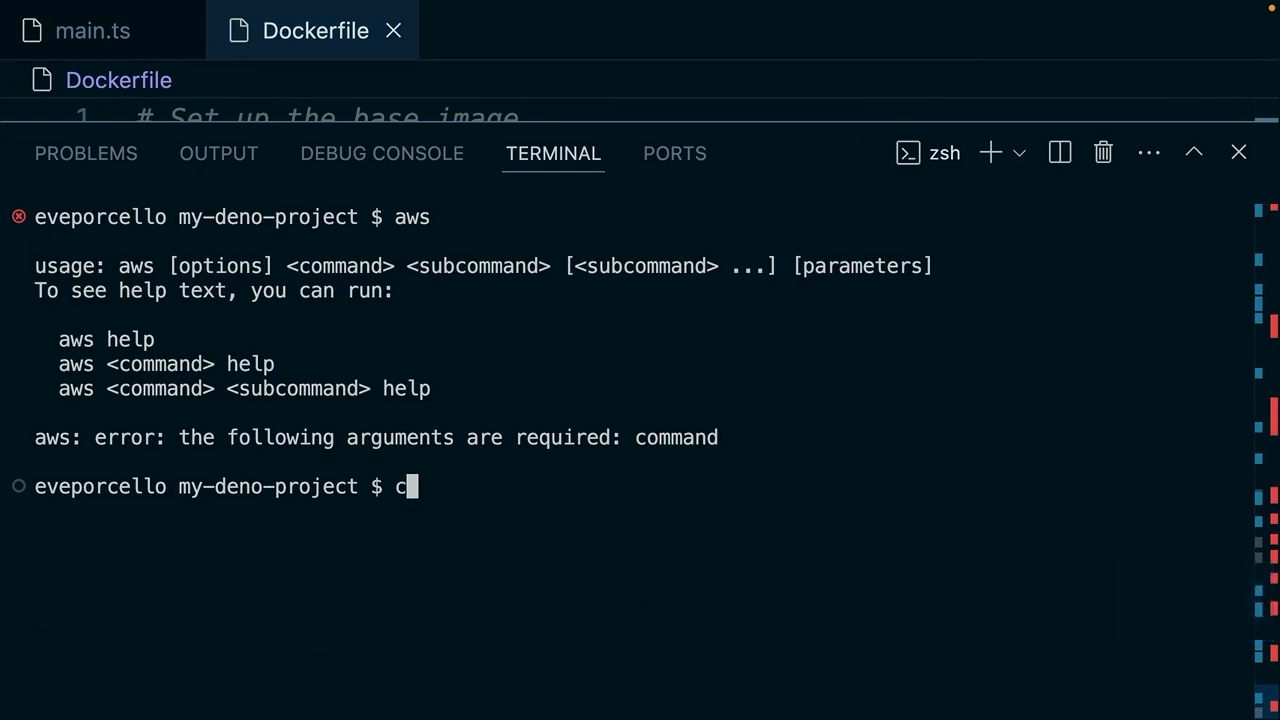
pyautogui.press('ctrl+l')
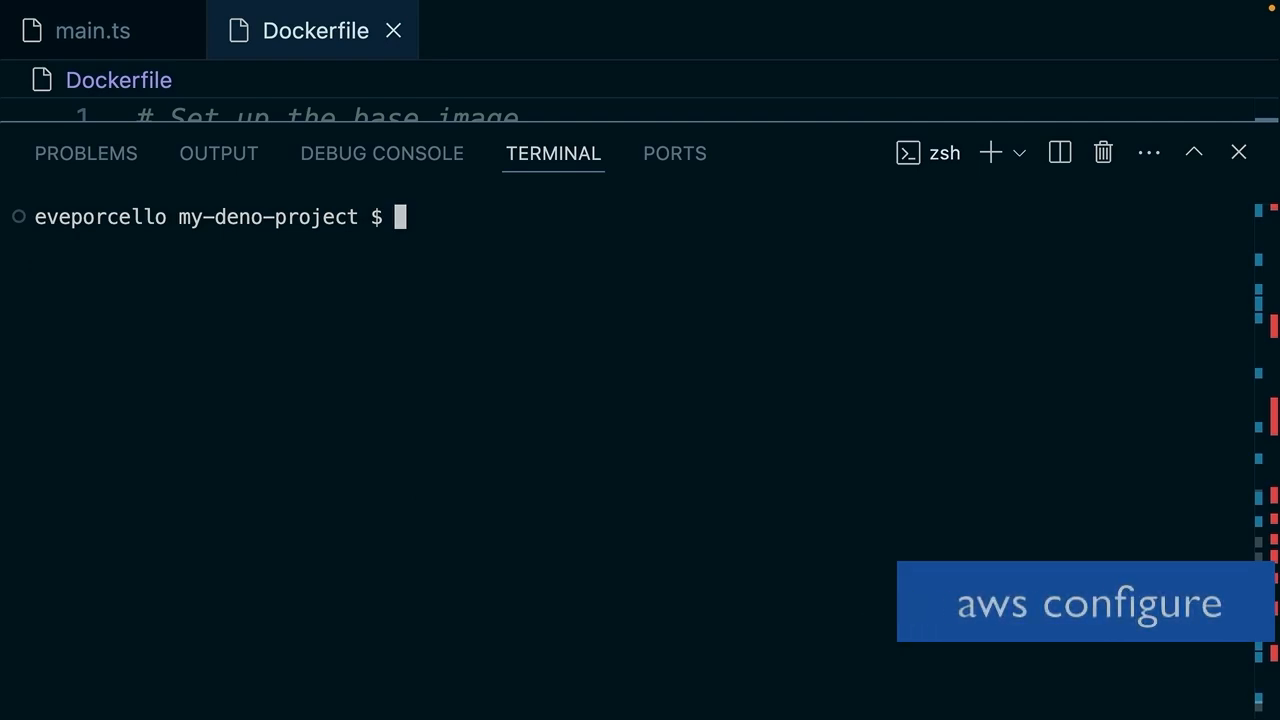
pyautogui.write('aws configure')
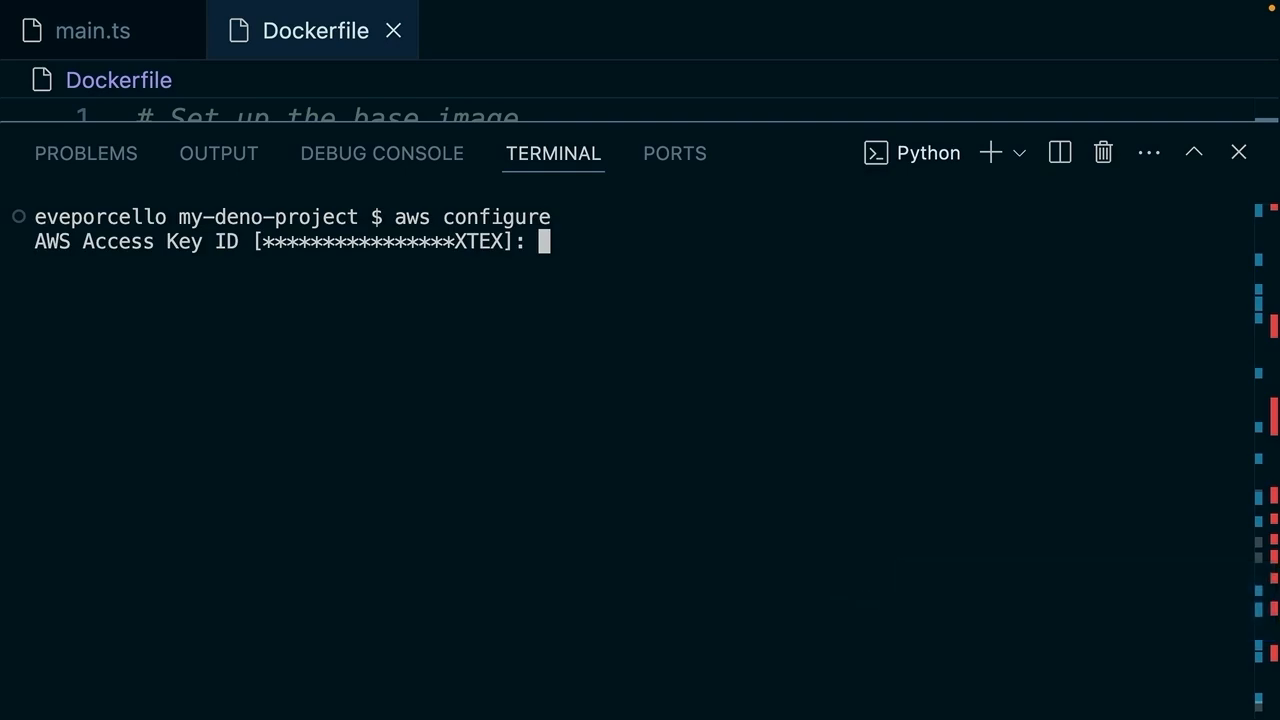
pyautogui.press('enter')
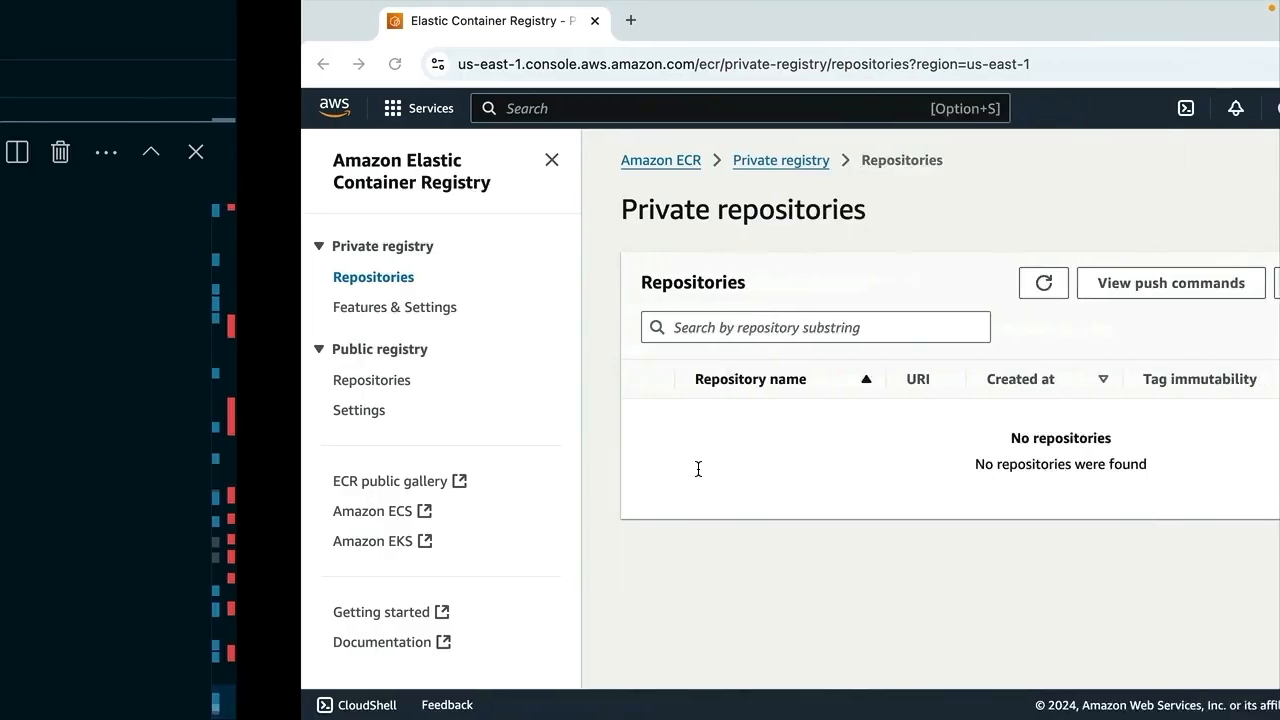
# Step: Show the account menu's Security credentials entry over the empty ECR page
pyautogui.click(1210, 108)
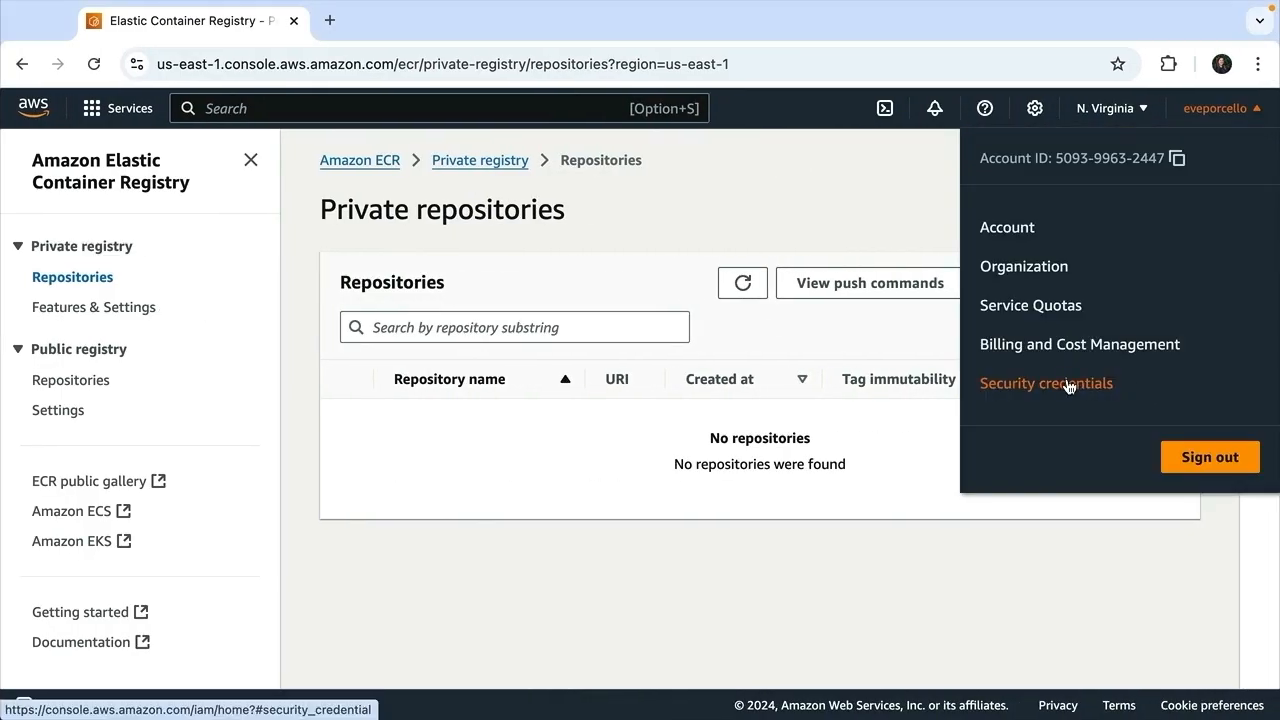
pyautogui.moveTo(1108, 398)
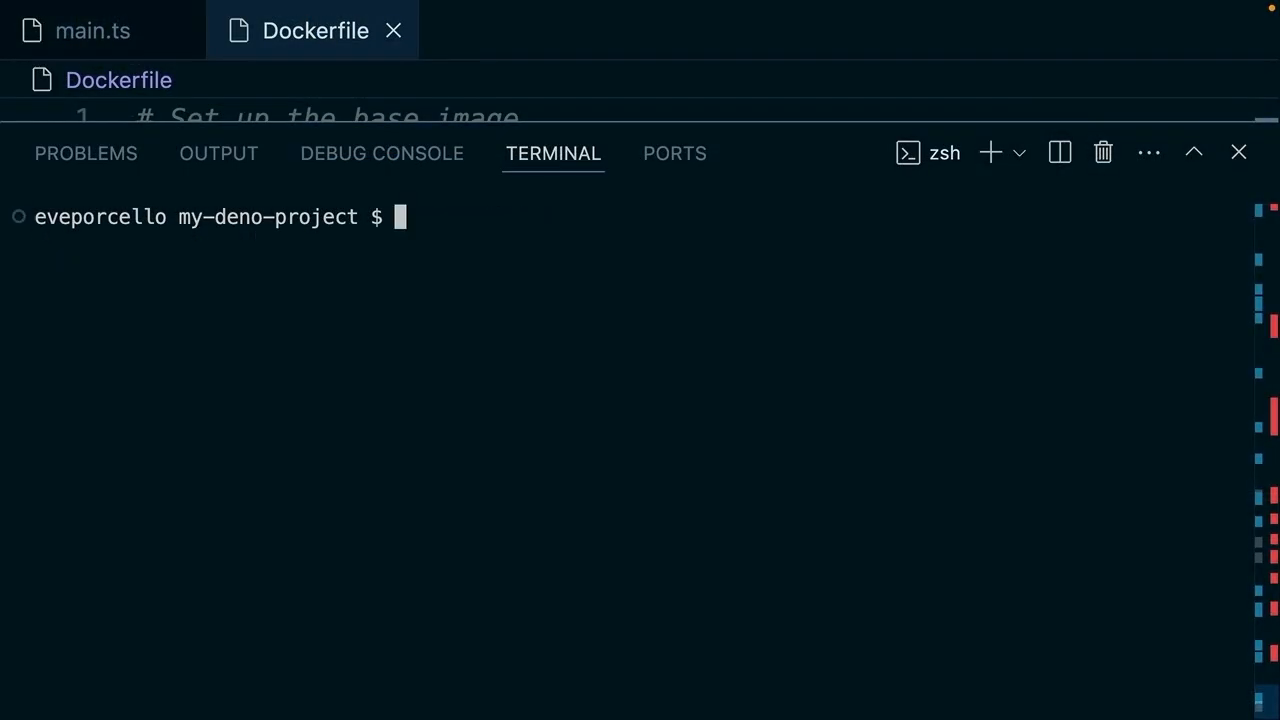
# Step: Create ECR repository my-deno-project in us-east-1 and grep its repositoryUri
pyautogui.write('aws ecr create-repo')
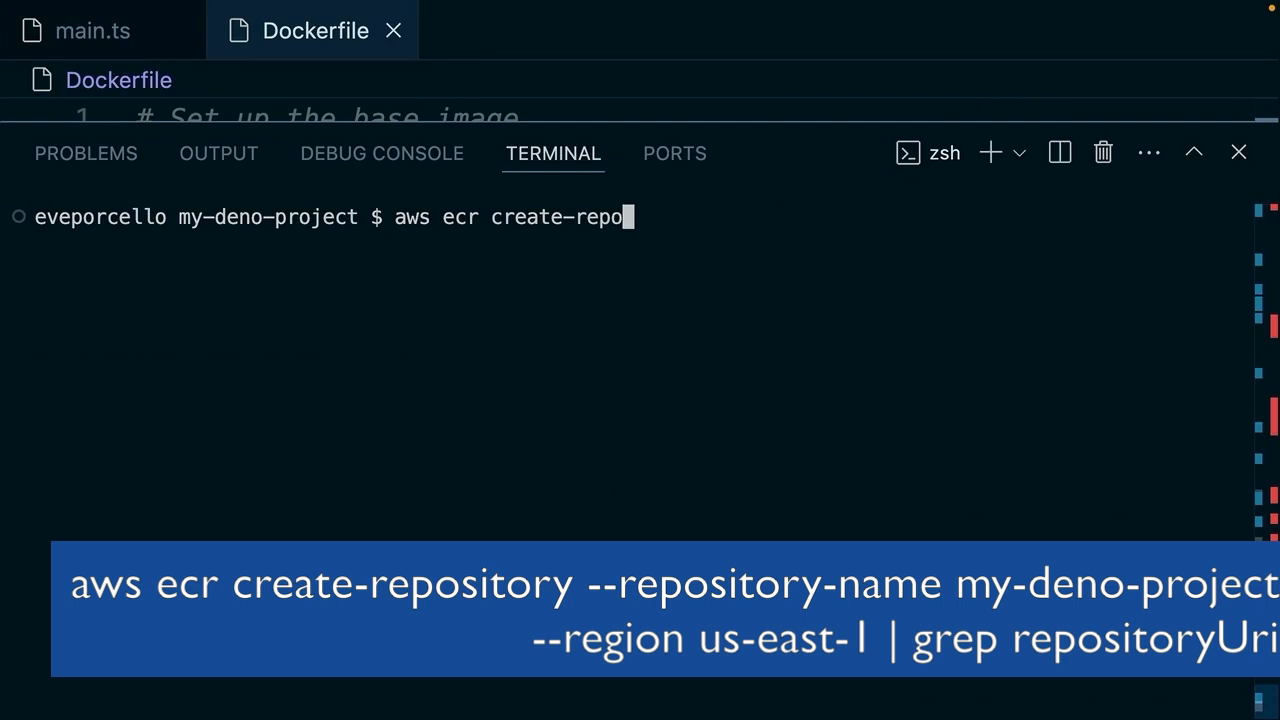
pyautogui.write('sitory -')
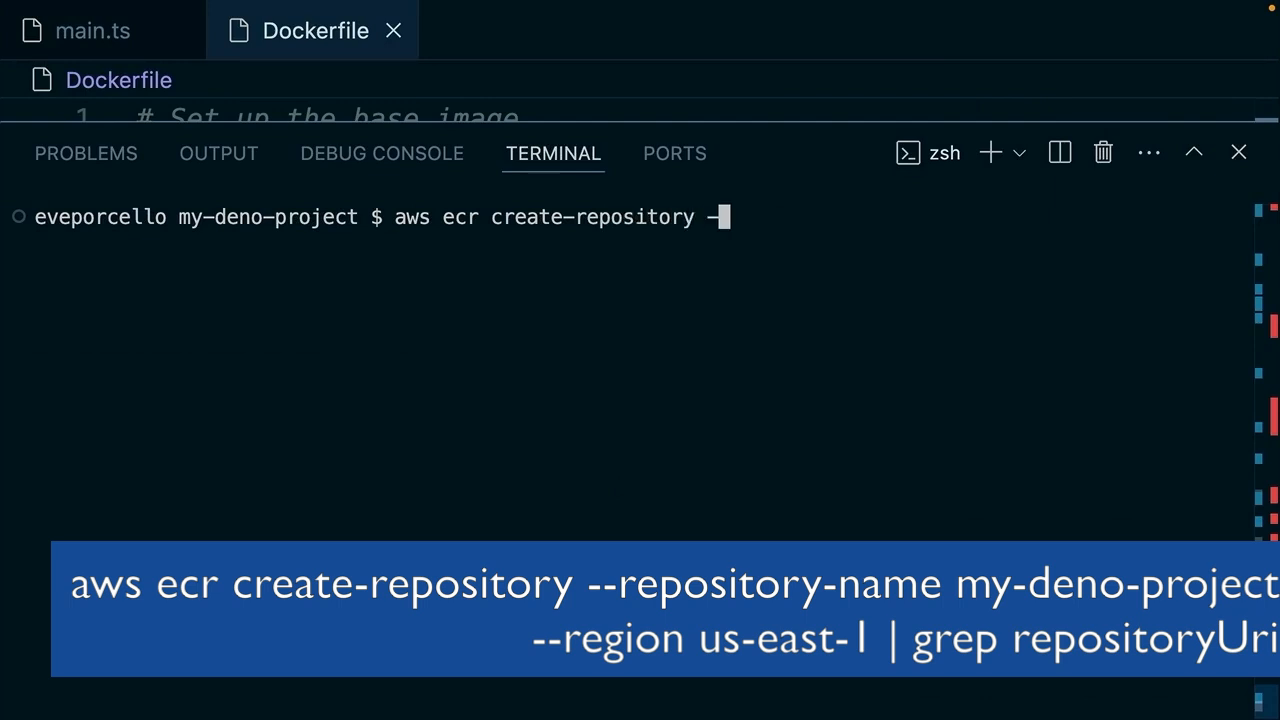
pyautogui.write('-repository-name my-')
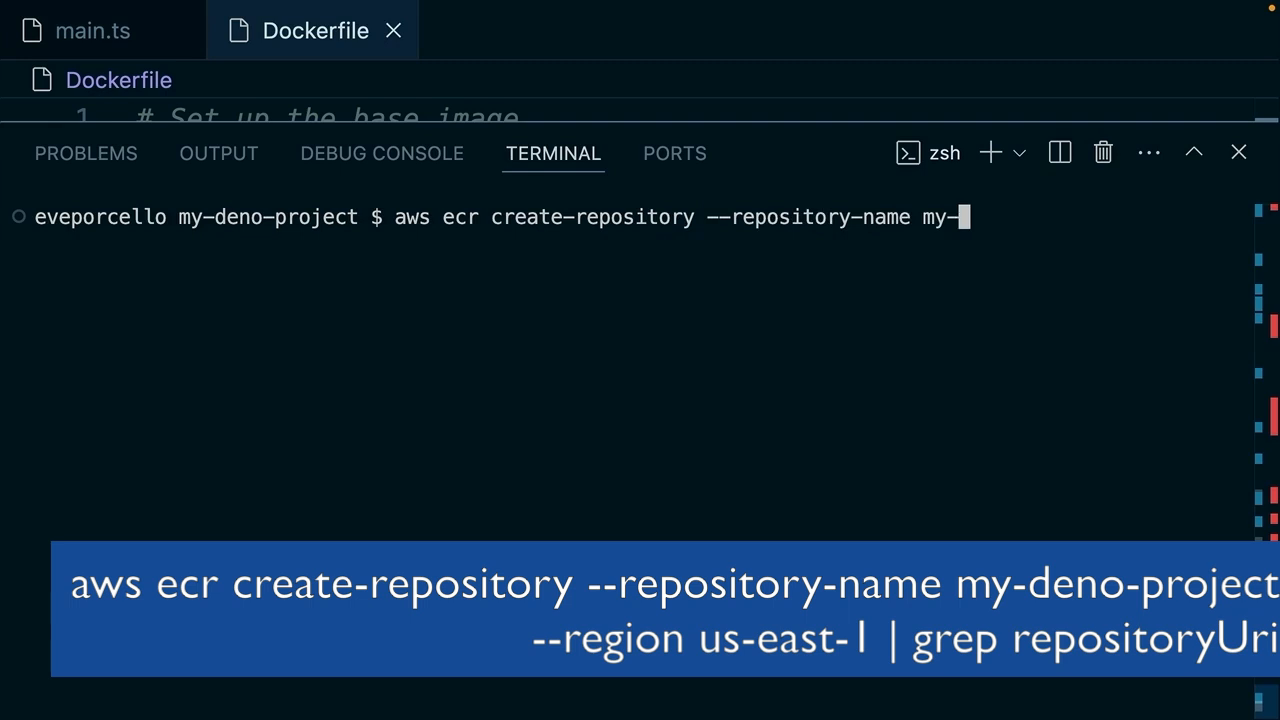
pyautogui.write('deno-projec')
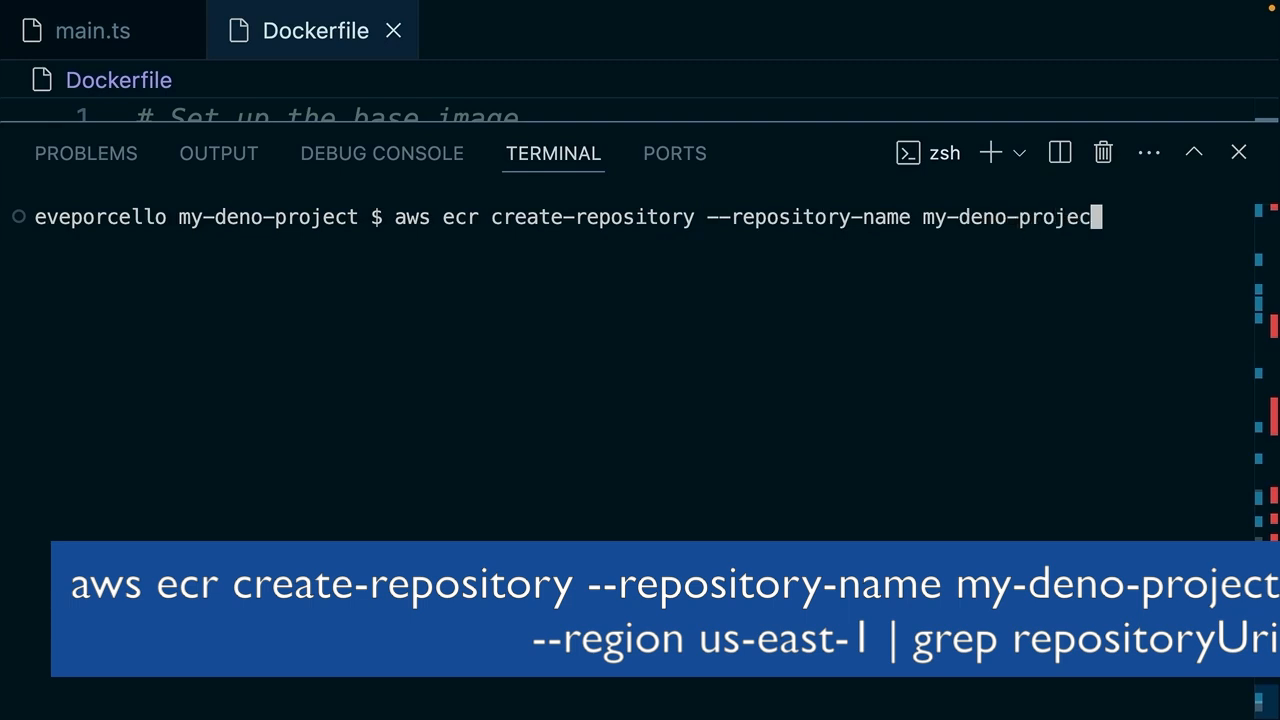
pyautogui.write('--region us')
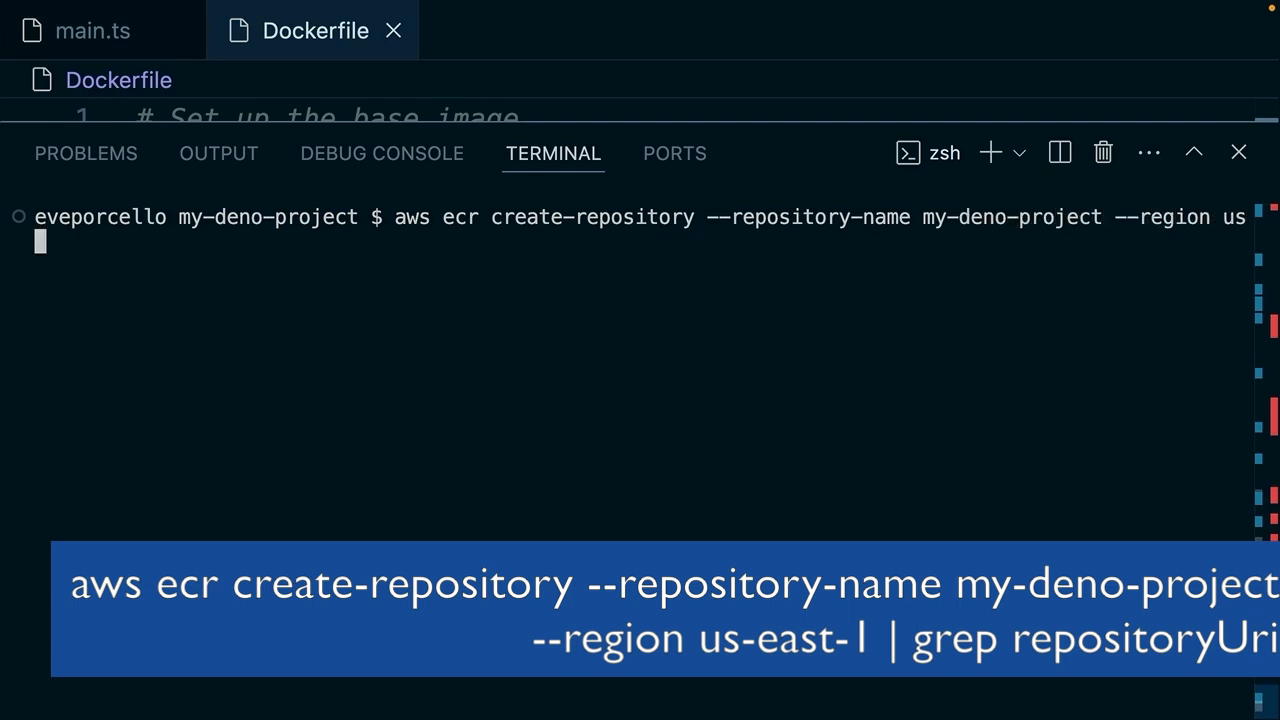
pyautogui.write('-east-1')
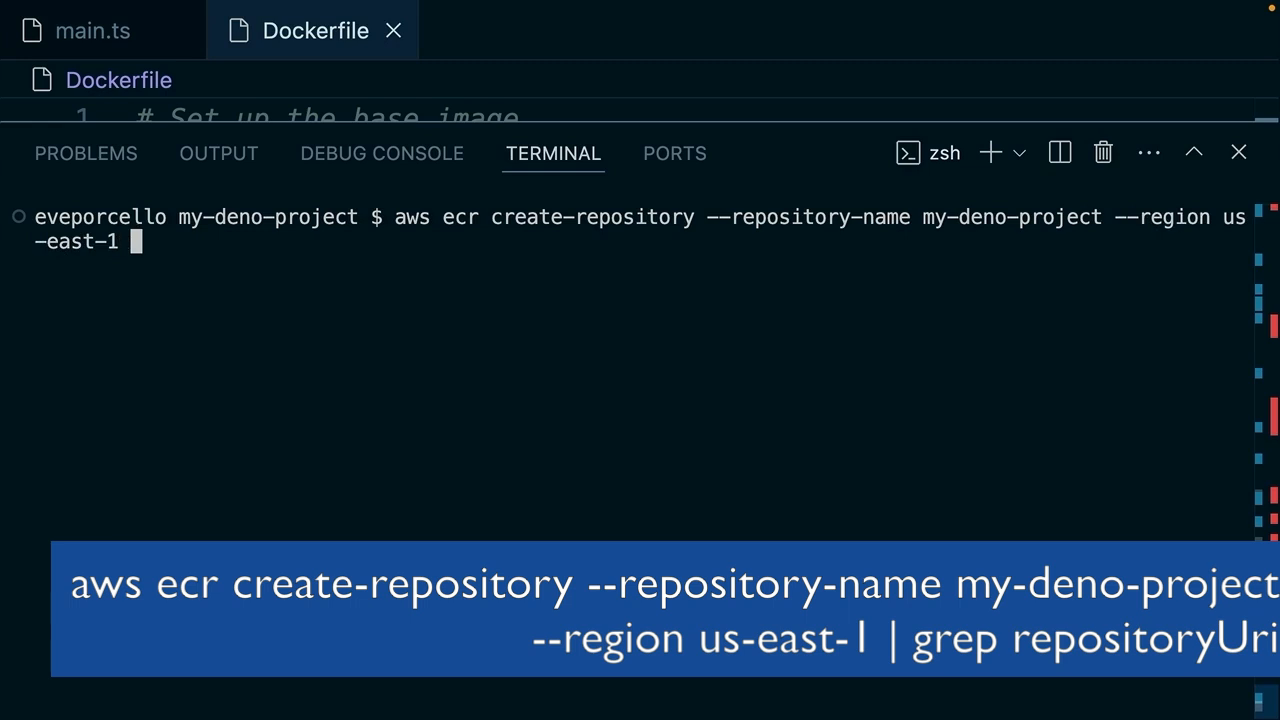
pyautogui.write('| grep')
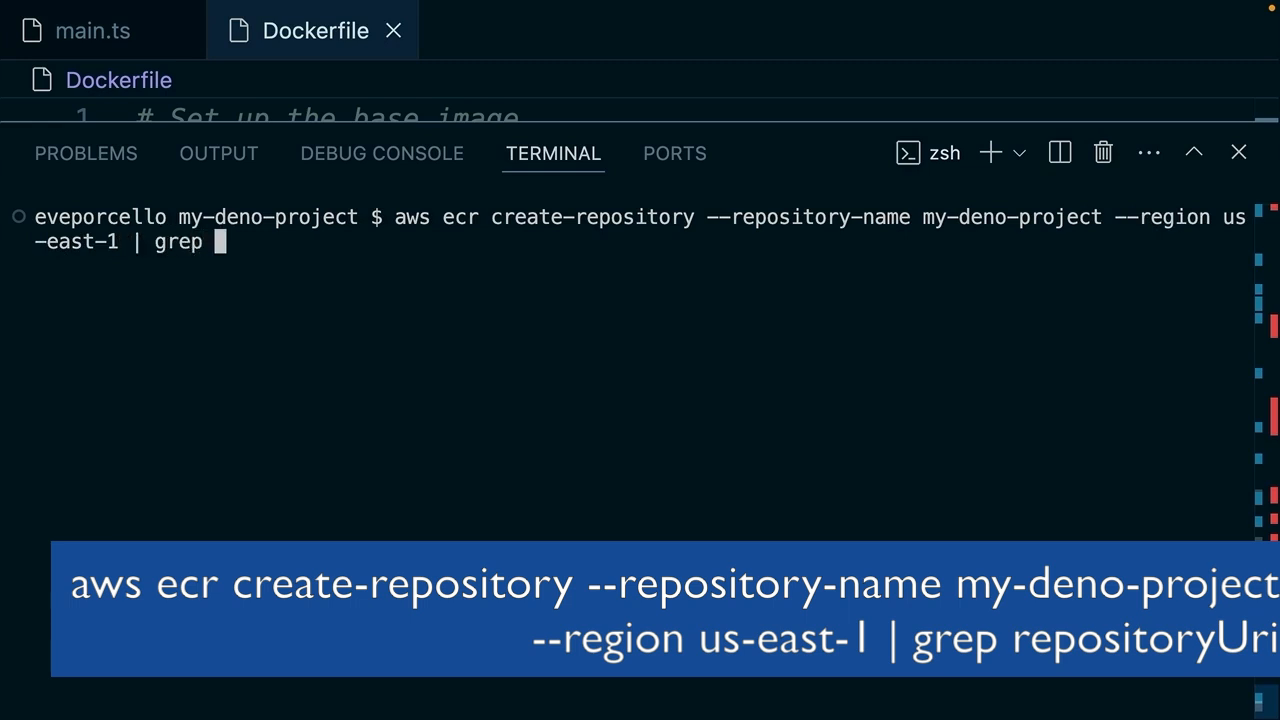
pyautogui.write('repositoryUri')
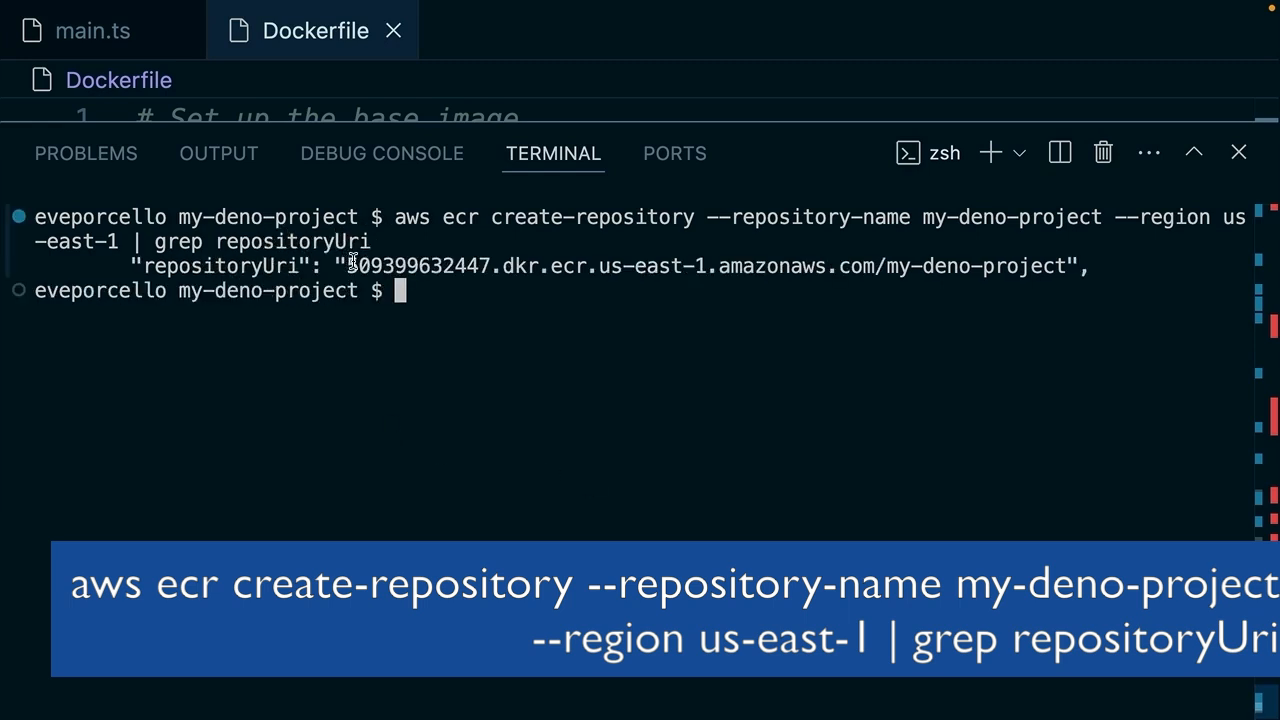
# Step: Pipe aws ecr get-login-password (us-east-1) into docker login for the my-deno-project registry URI
pyautogui.moveTo(348, 266); pyautogui.dragTo(1070, 266)
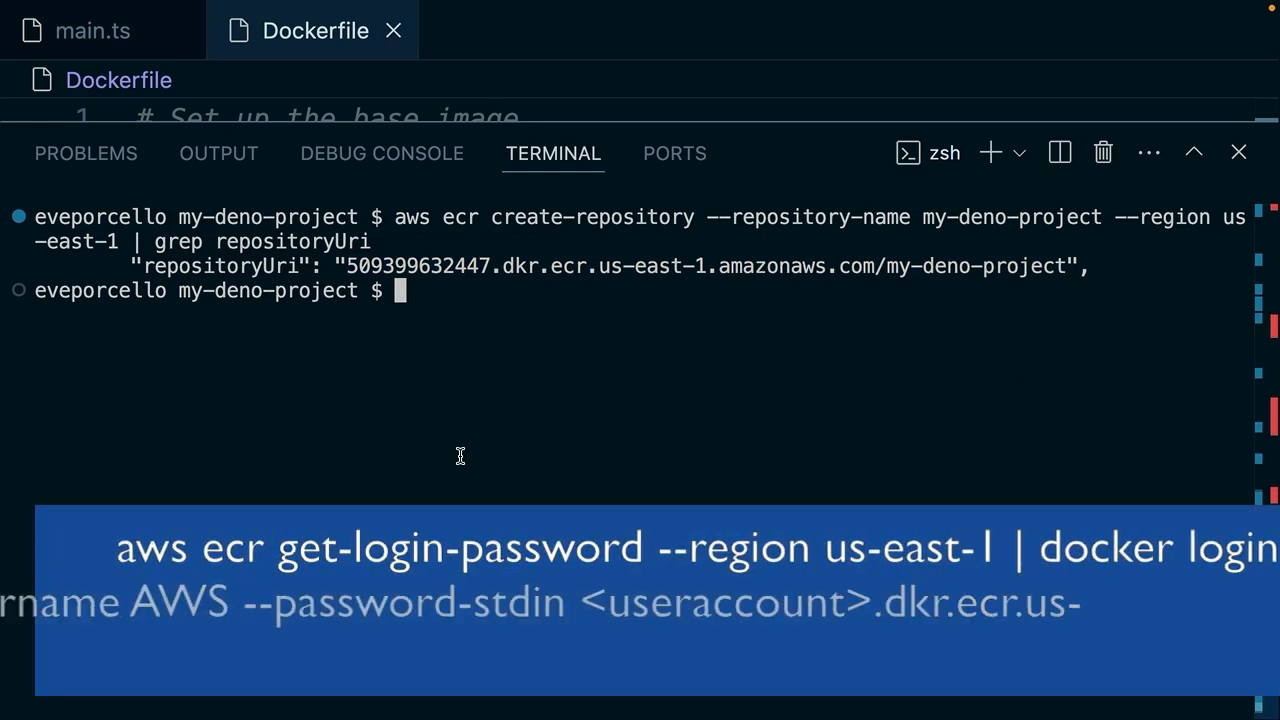
pyautogui.write('aws ecr ge')
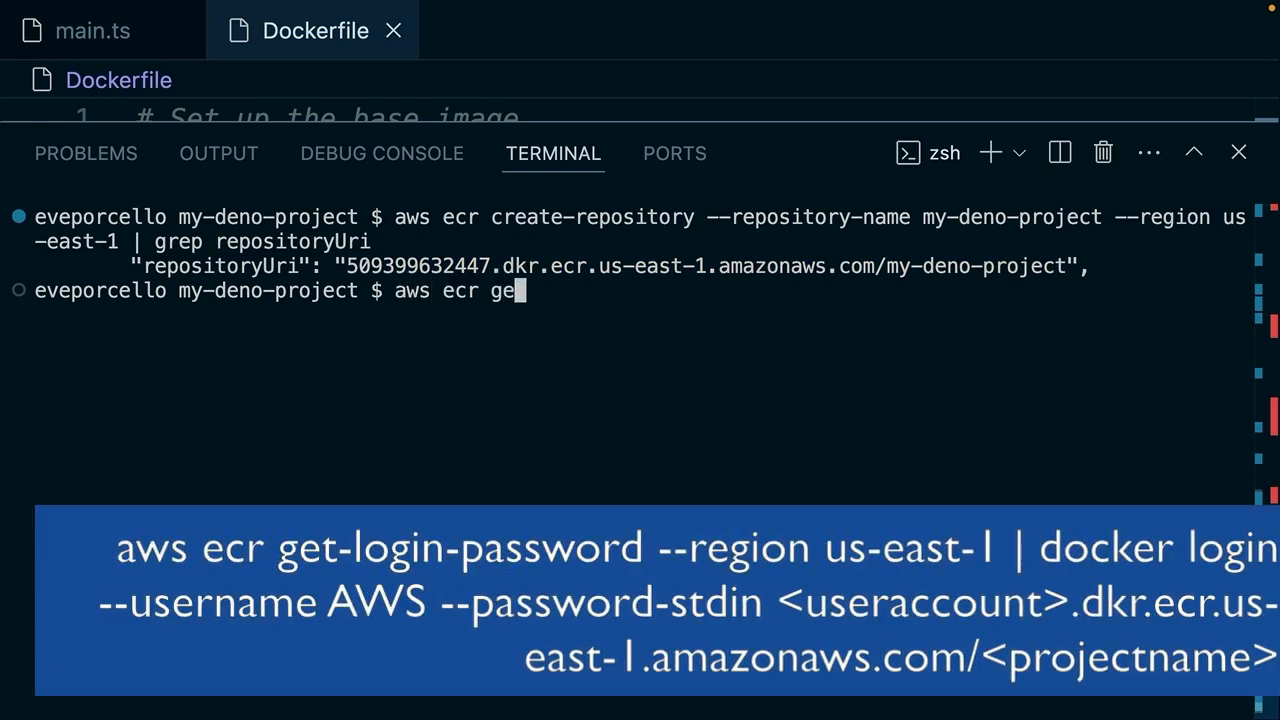
pyautogui.write('t-login-pass')
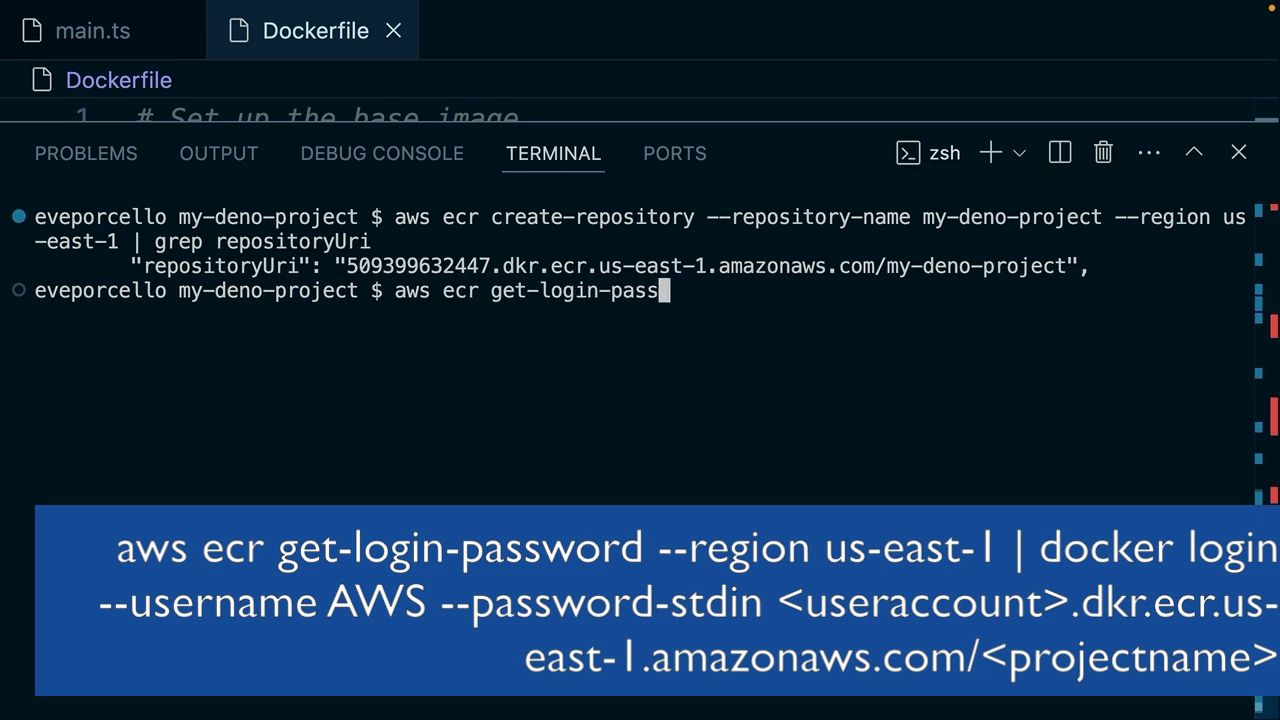
pyautogui.write('word --region')
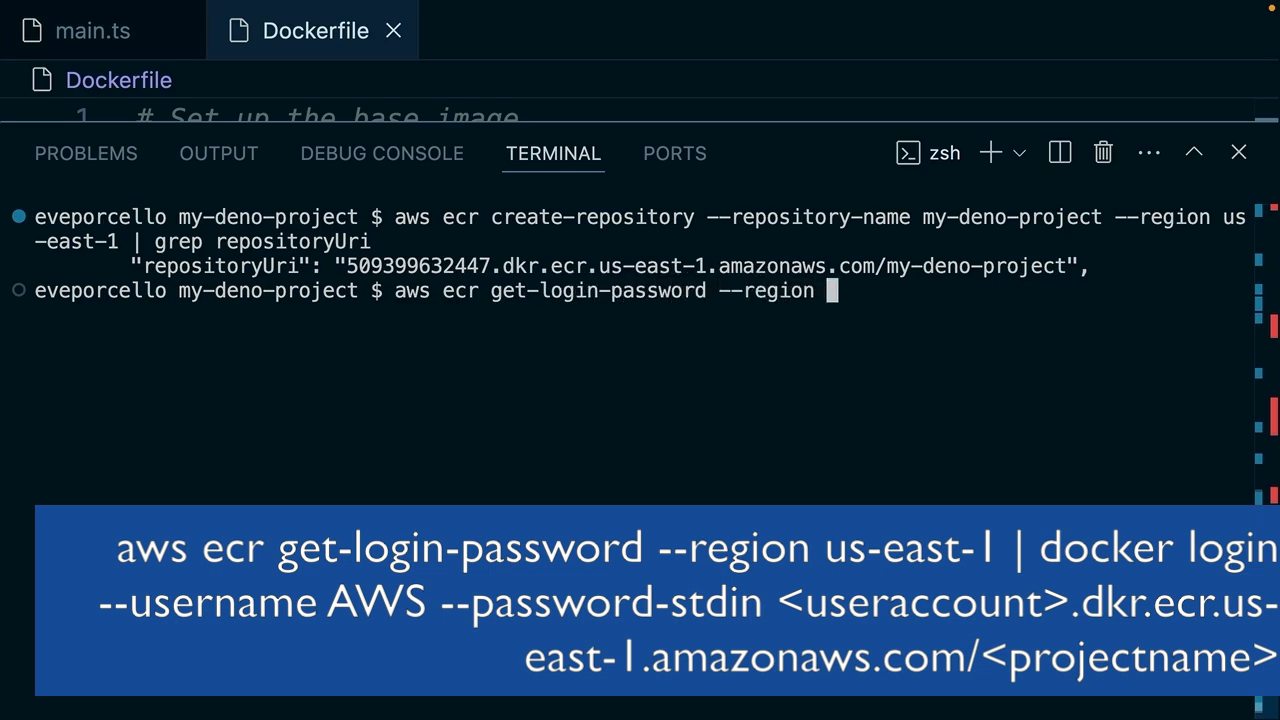
pyautogui.write('us-east-1 | docker')
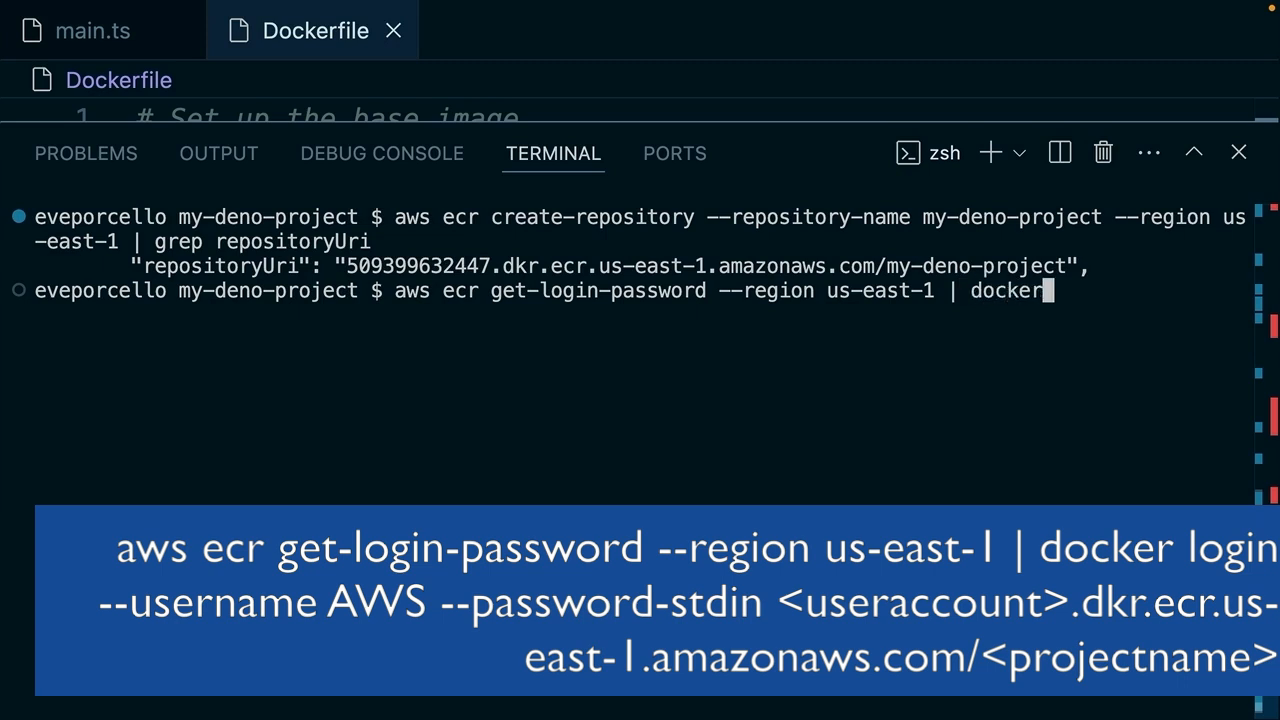
pyautogui.write('login -')
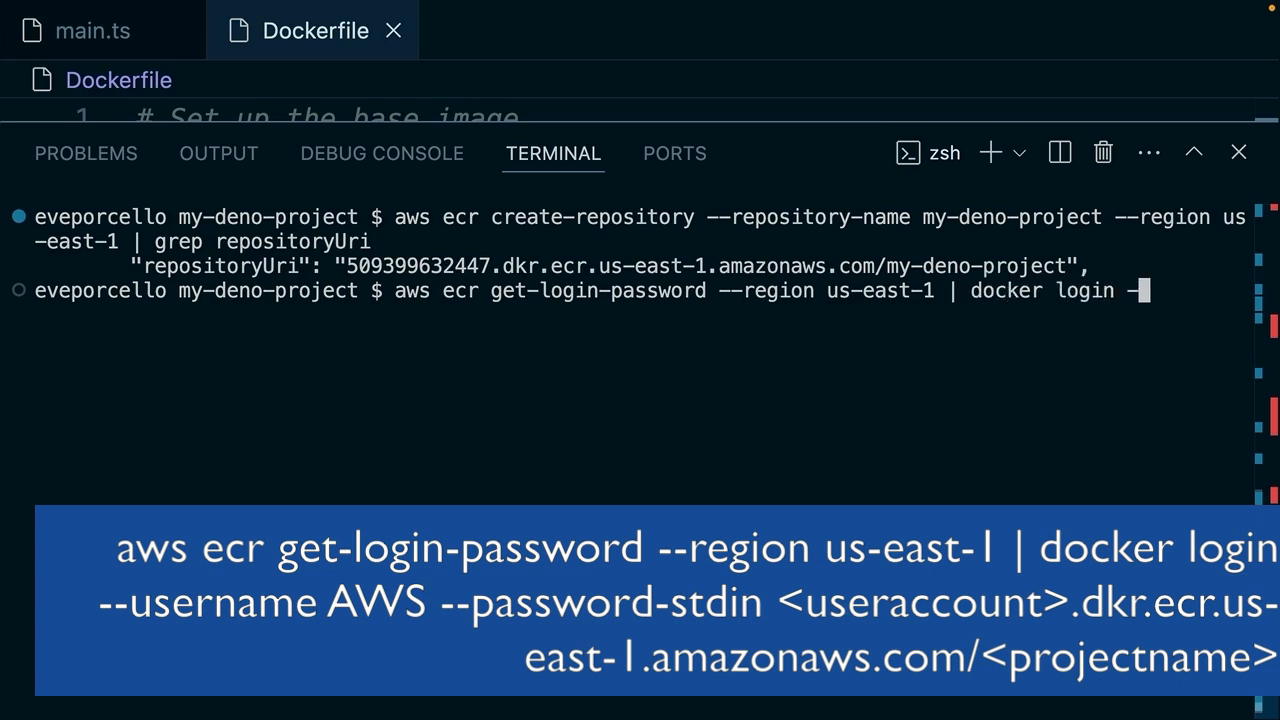
pyautogui.write('-username AWS --pa')
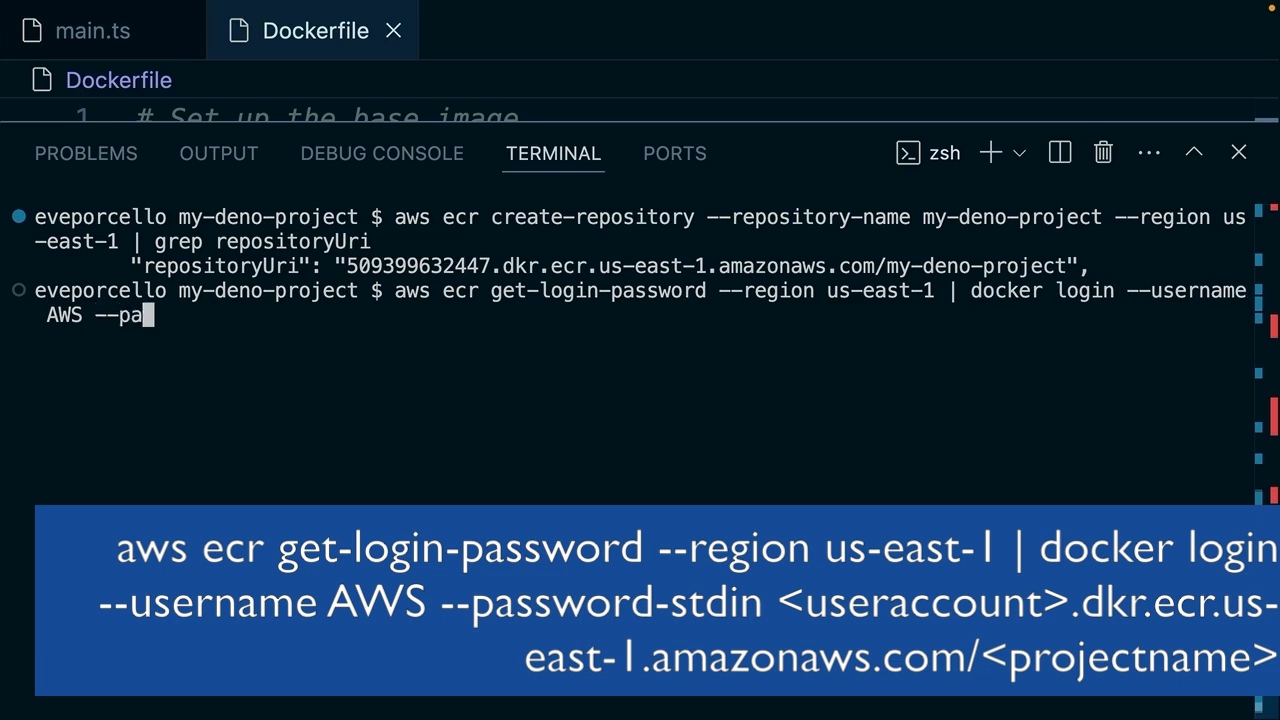
pyautogui.write('ssword-st')
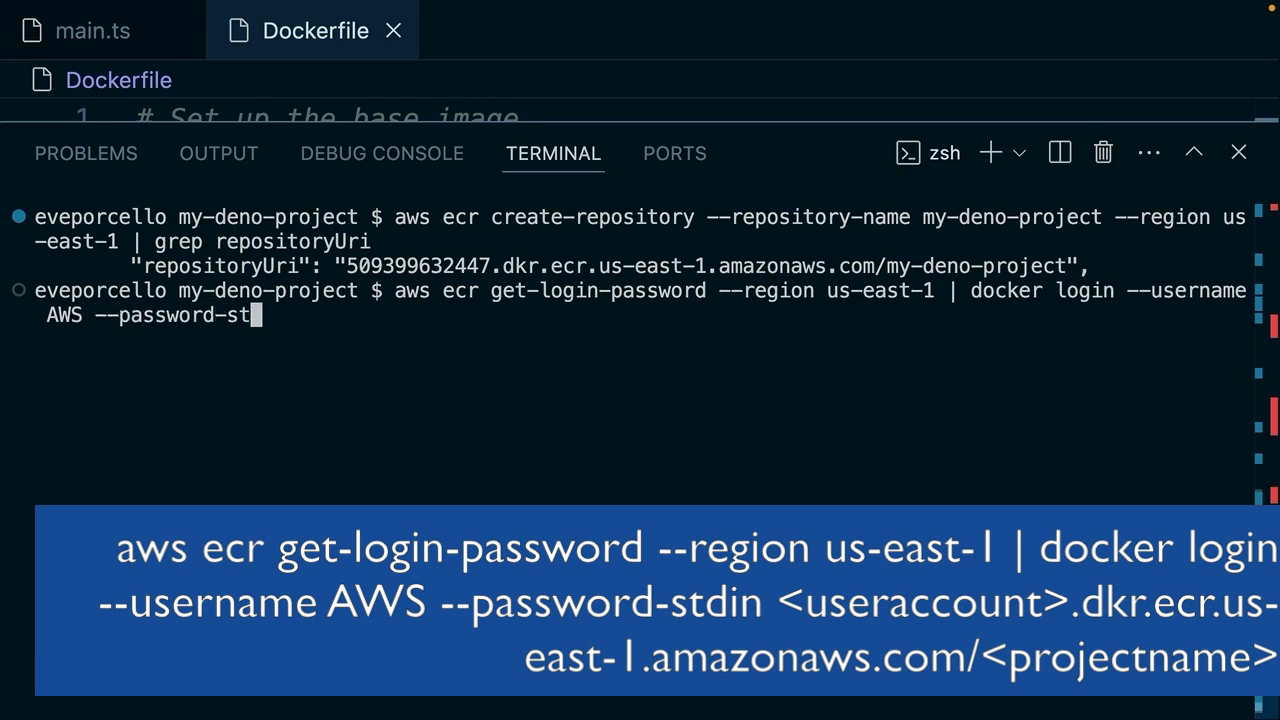
pyautogui.write('509399632447.dkr.ecr.us-east-1.amazonaws.com/my-deno-project')
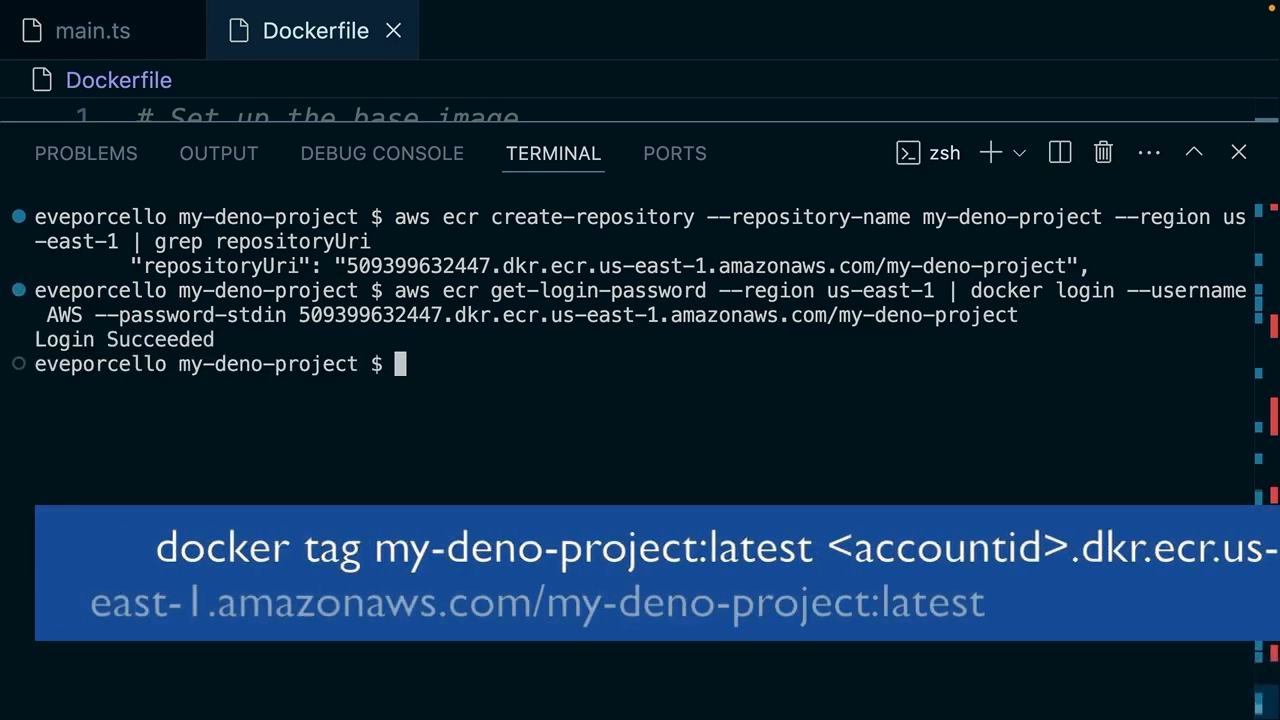
pyautogui.write('docker tag')
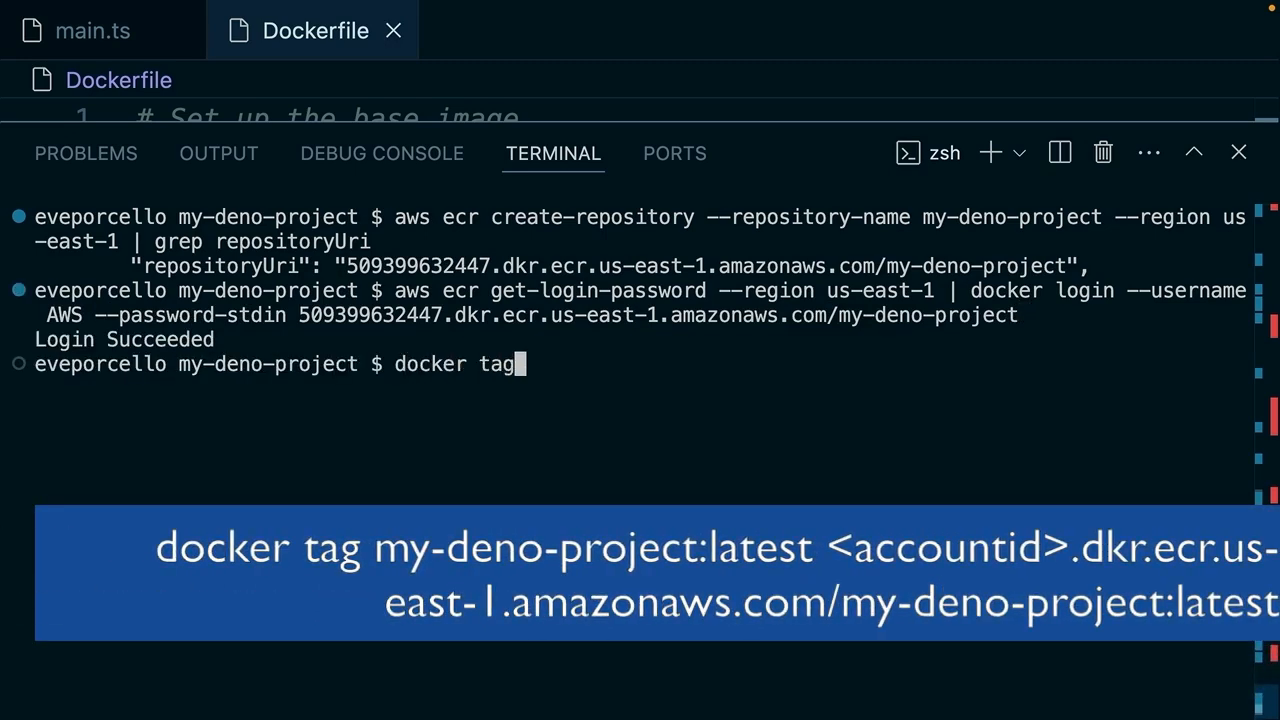
pyautogui.write('my-deno-projec')
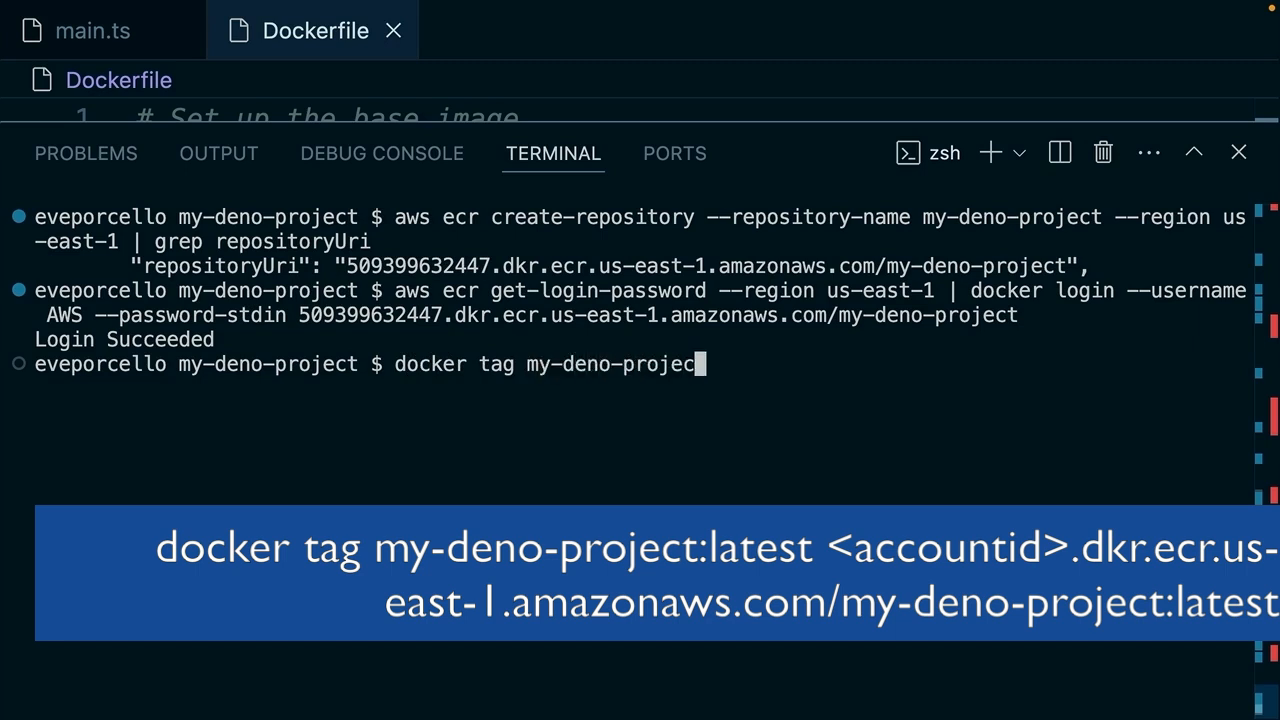
pyautogui.write(':latest')
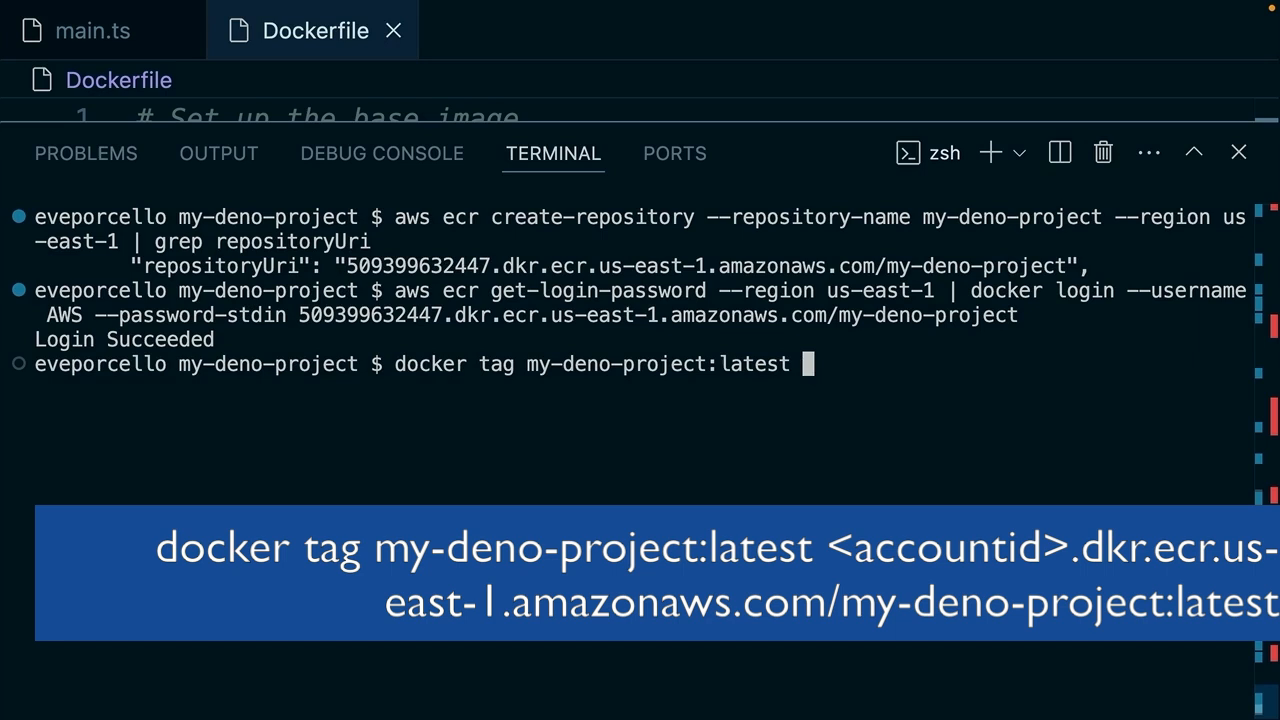
pyautogui.write('509399632447.dkr.ecr.us-east-1.amazonaws.com/my-deno-project:latest')
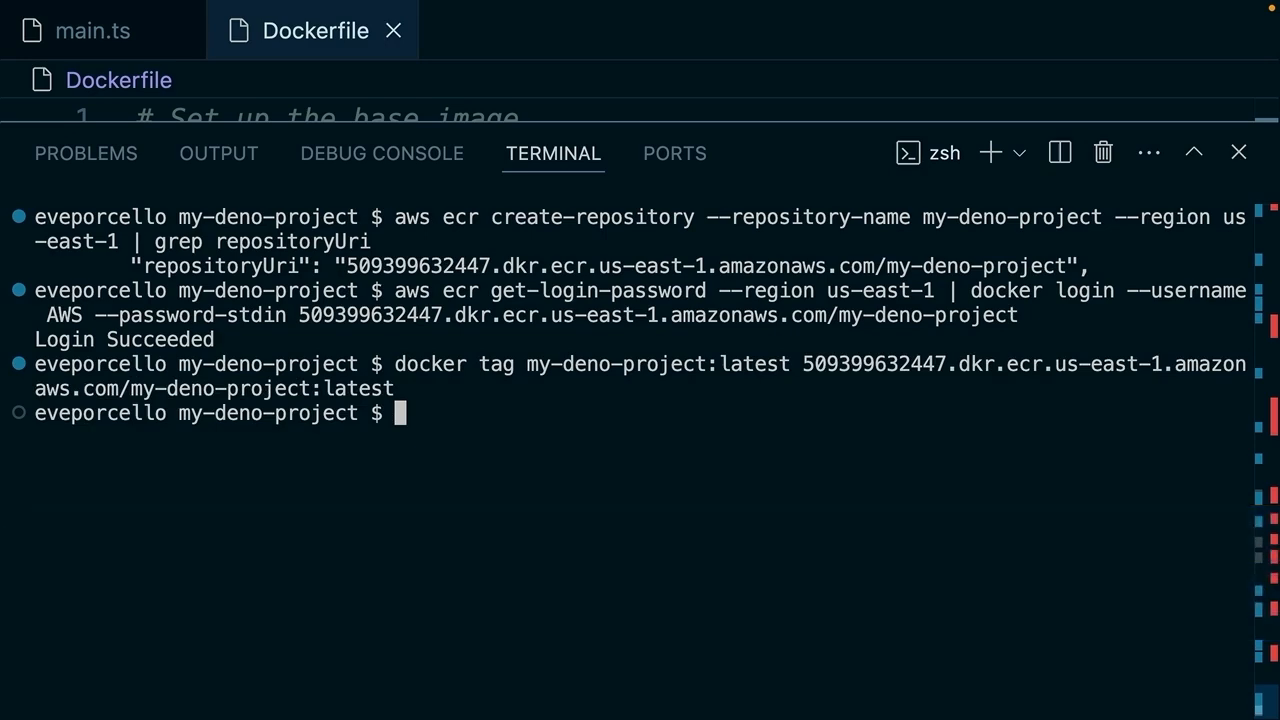
# Step: Run docker push to upload the ECR-tagged image to the repository
pyautogui.write('docker')
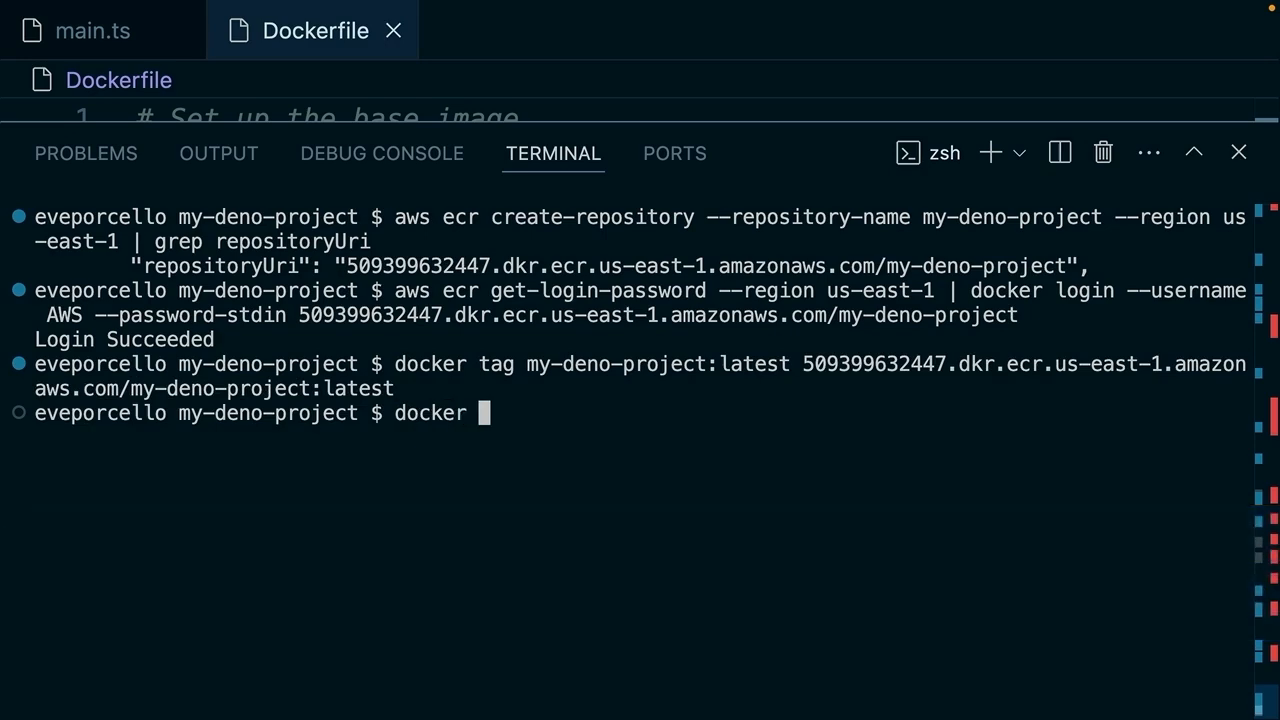
pyautogui.write('push')
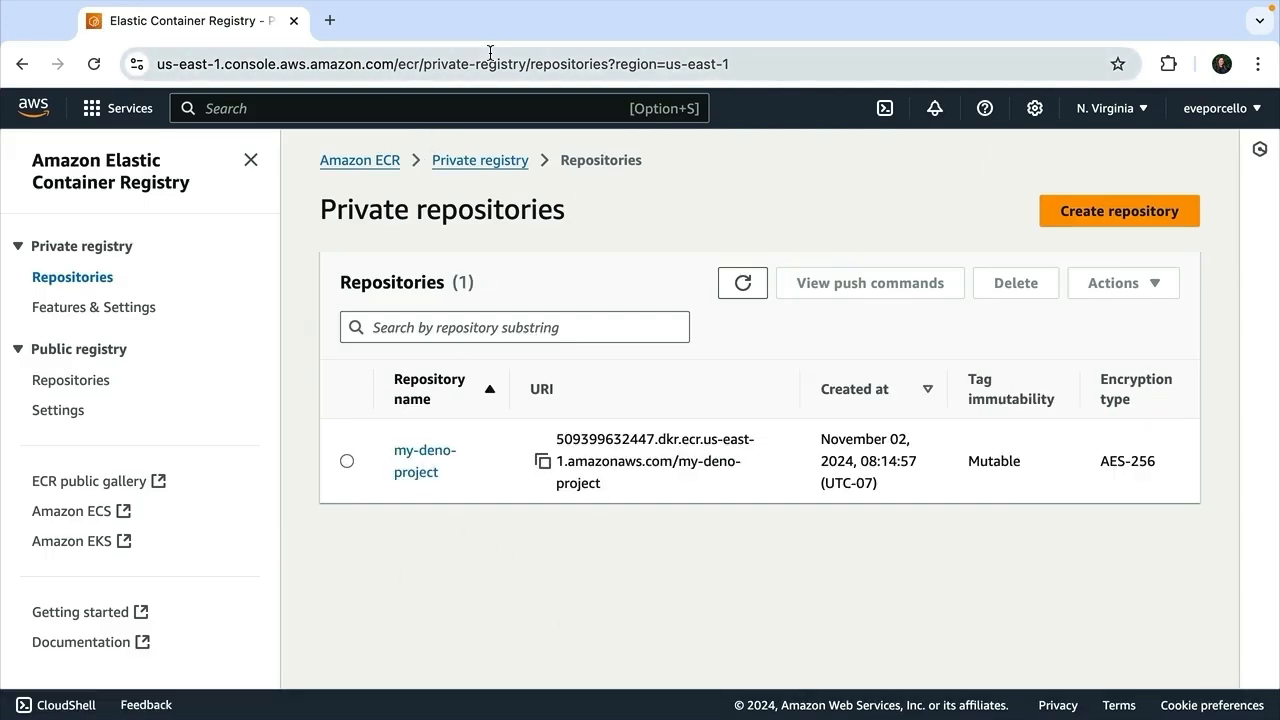
pyautogui.moveTo(352, 48)
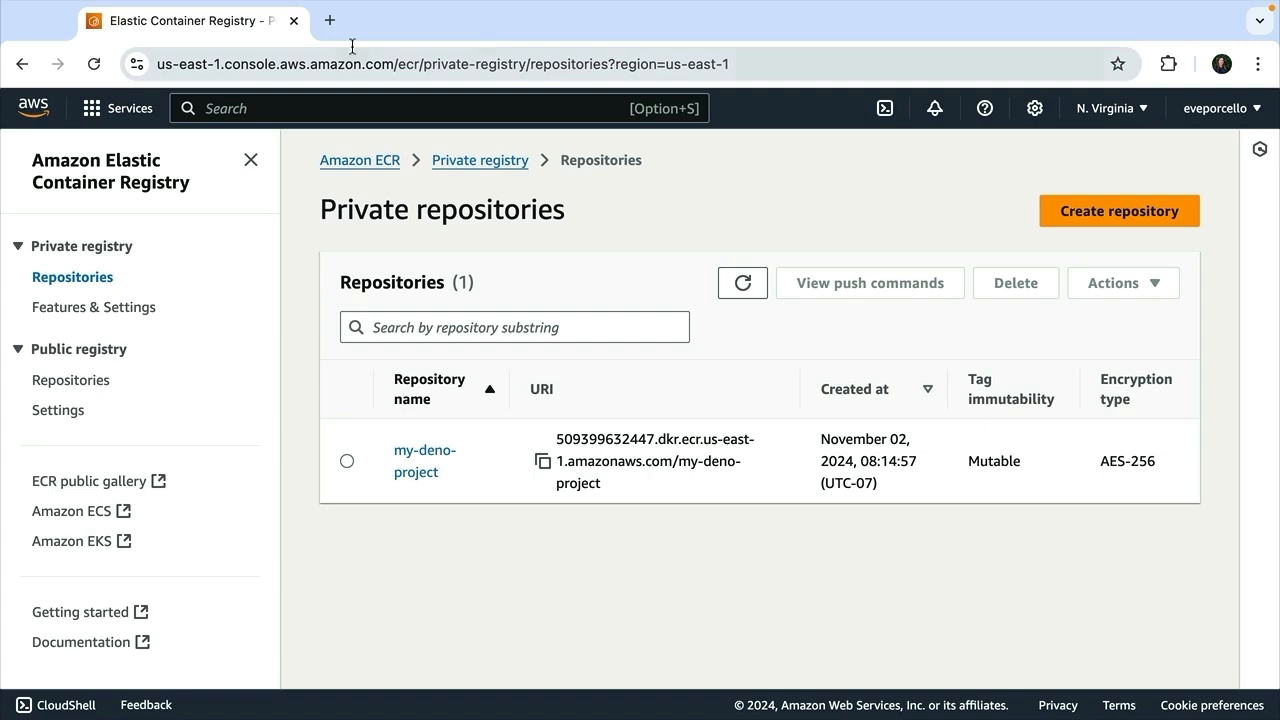
# Step: Navigate from the Services menu to the Lambda Functions page
pyautogui.click(128, 108)
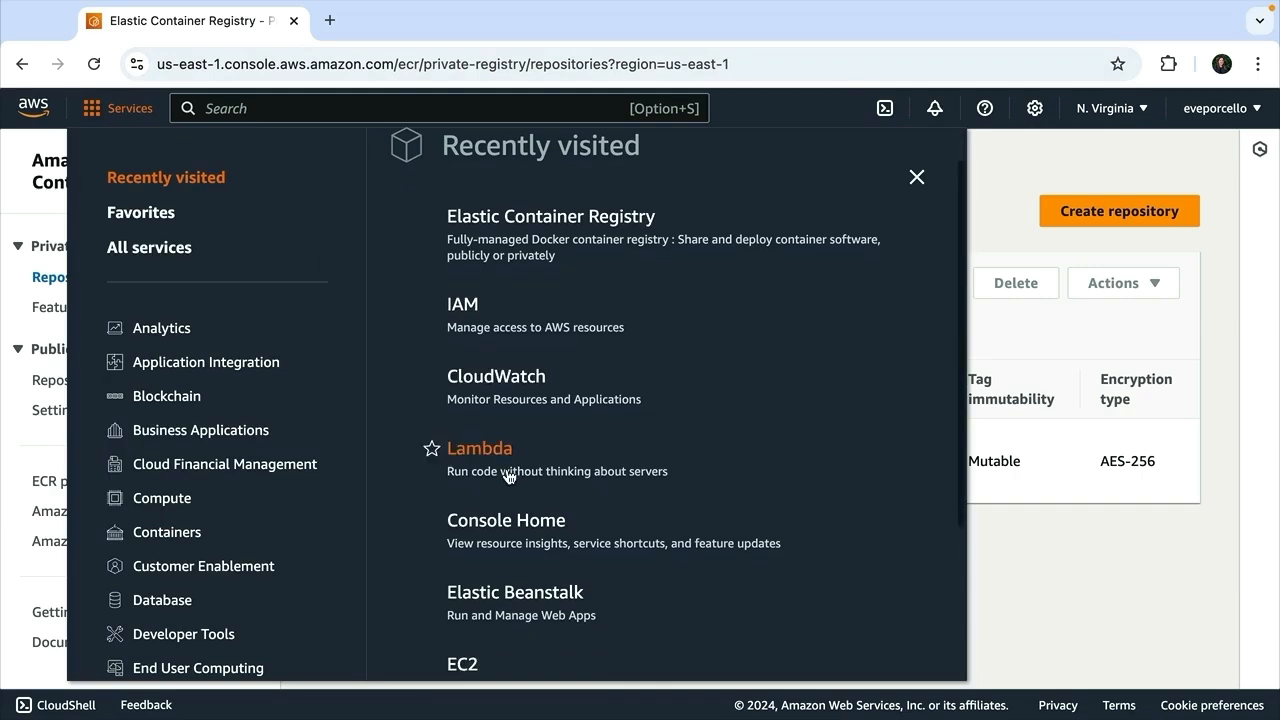
pyautogui.click(480, 448)
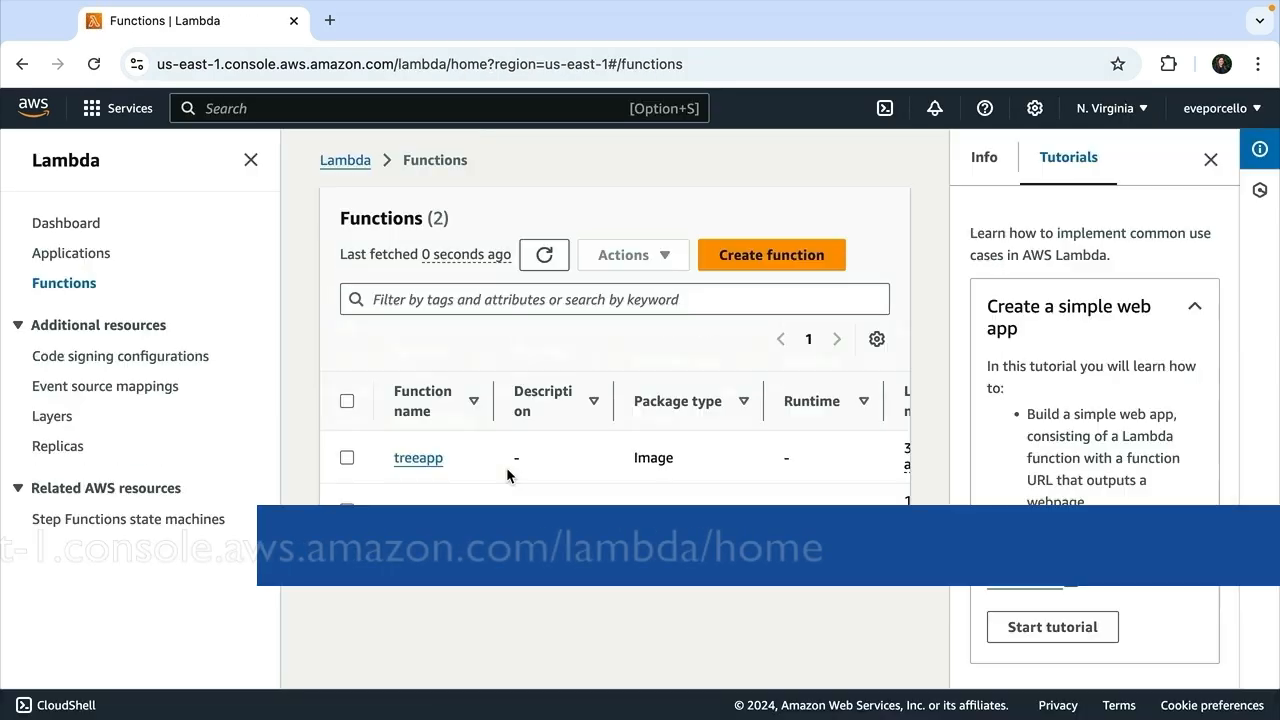
# Step: Start a container-image Lambda function named mydenoproject
pyautogui.click(772, 254)
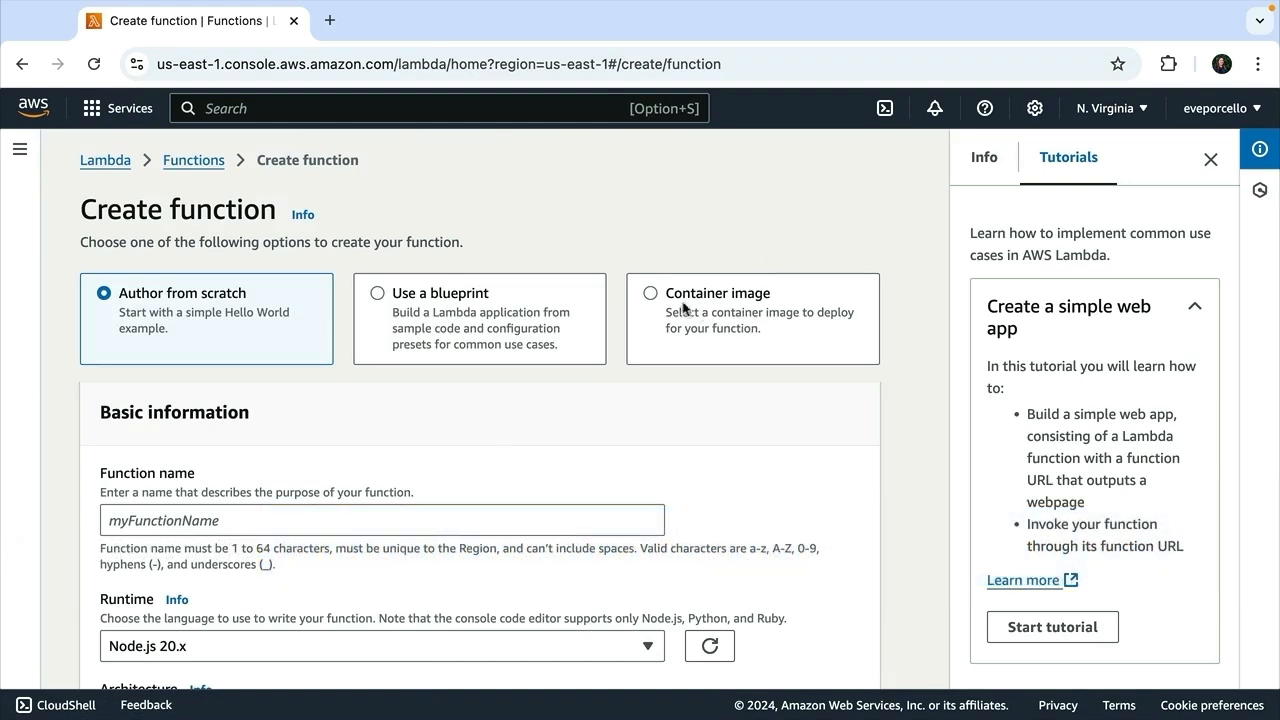
pyautogui.click(650, 292)
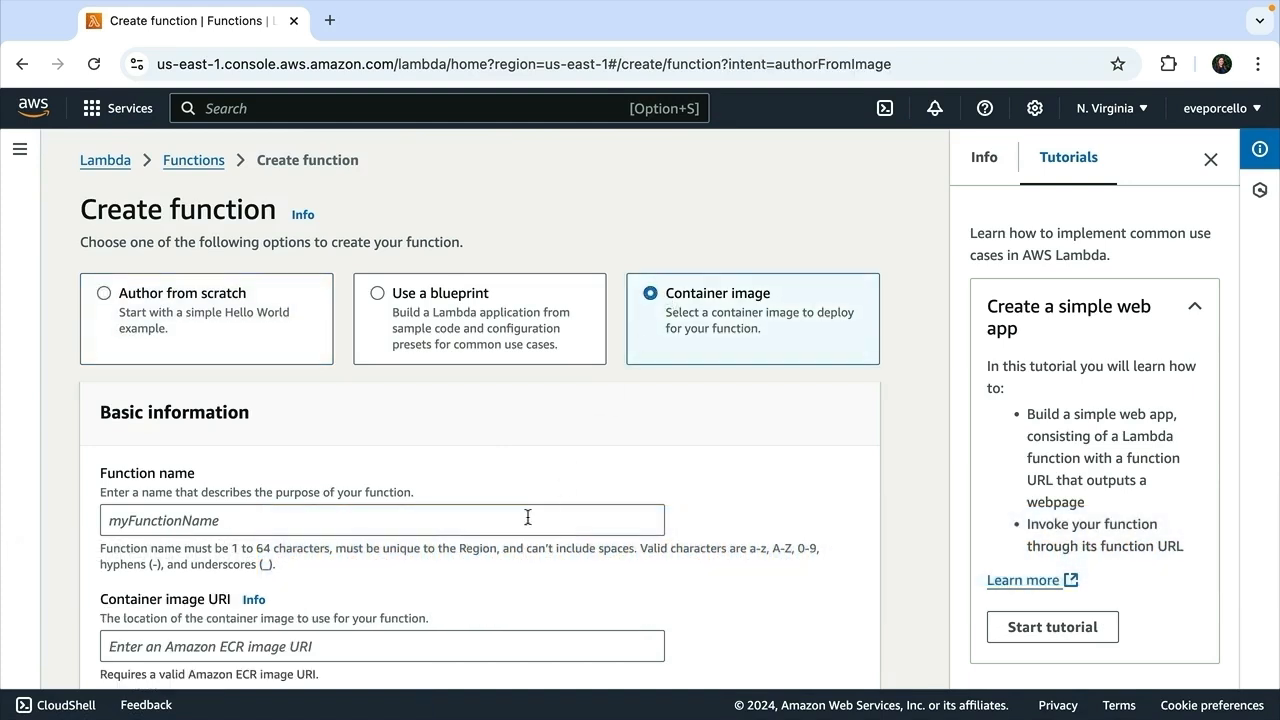
pyautogui.click(382, 520)
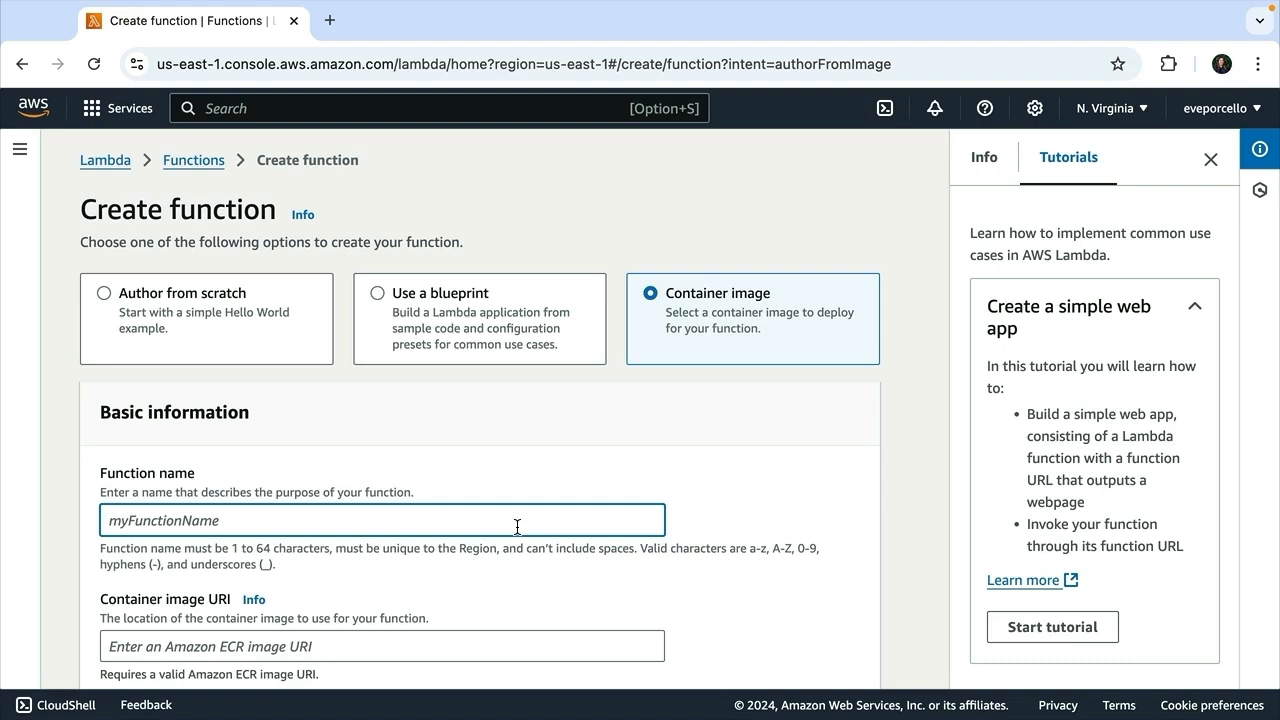
pyautogui.write('myden')
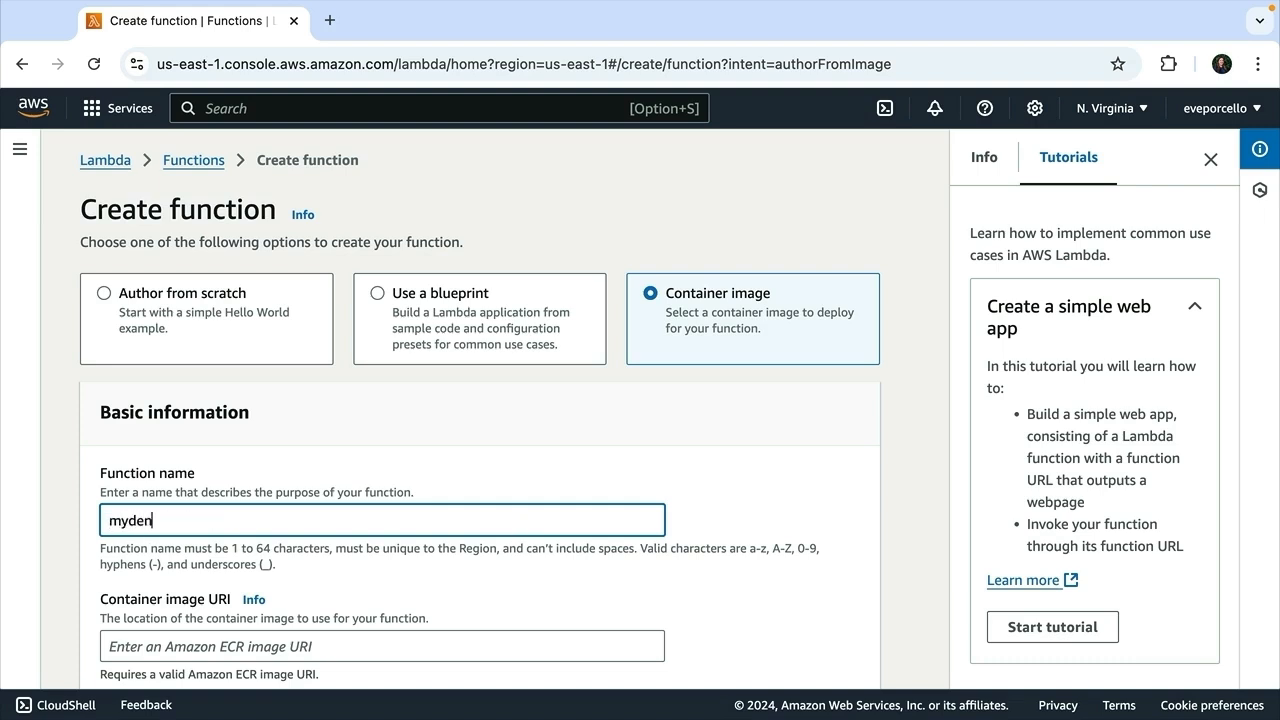
pyautogui.write('oproject')
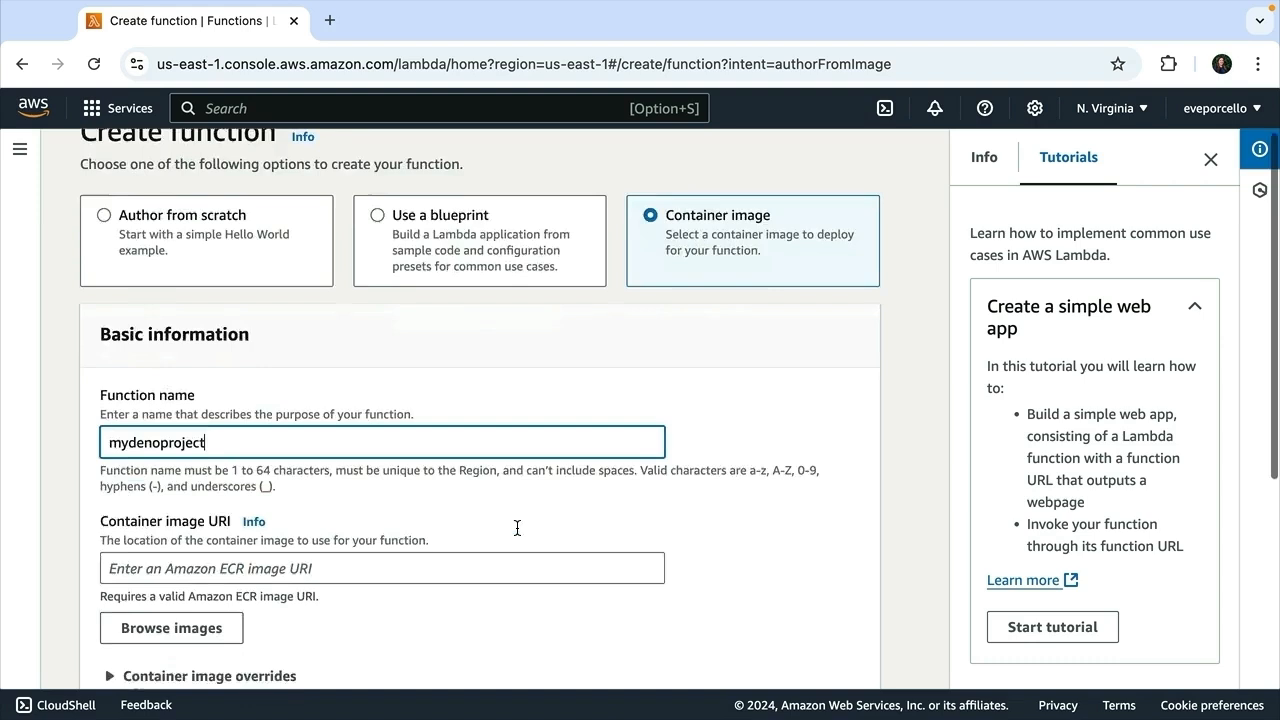
# Step: Select the my-deno-project repository's latest image and create the function
pyautogui.click(172, 628)
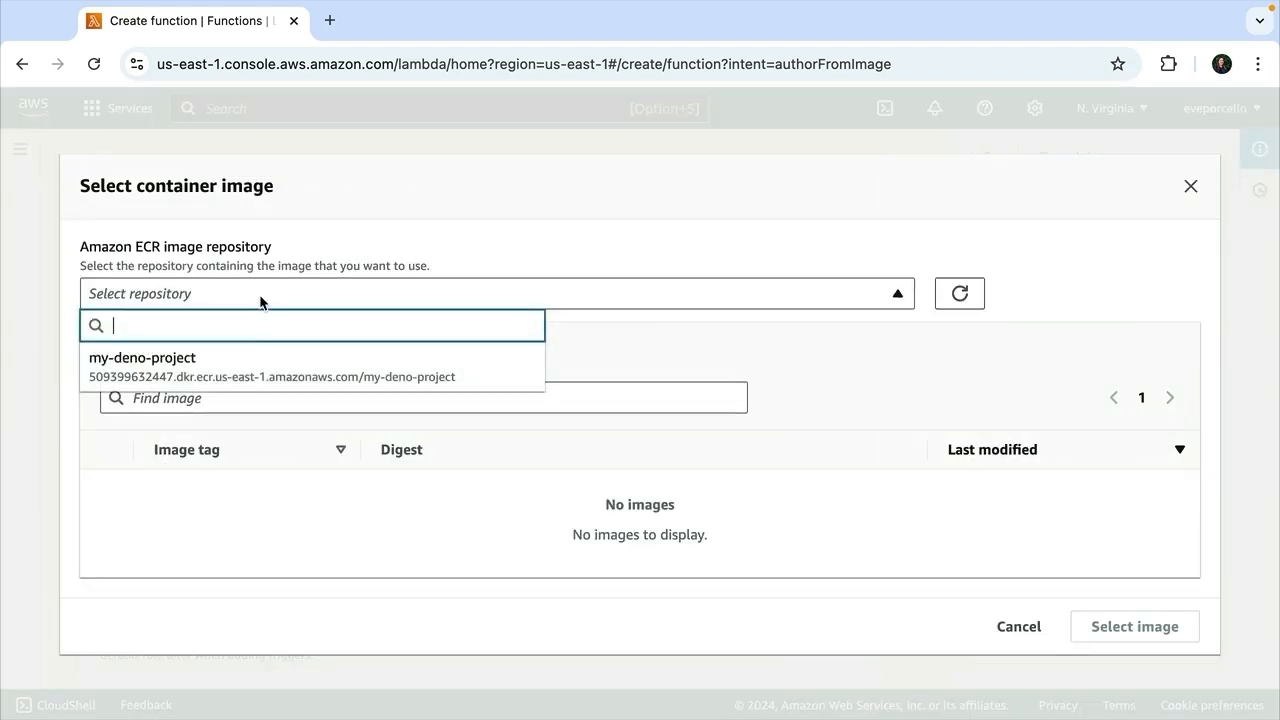
pyautogui.click(142, 356)
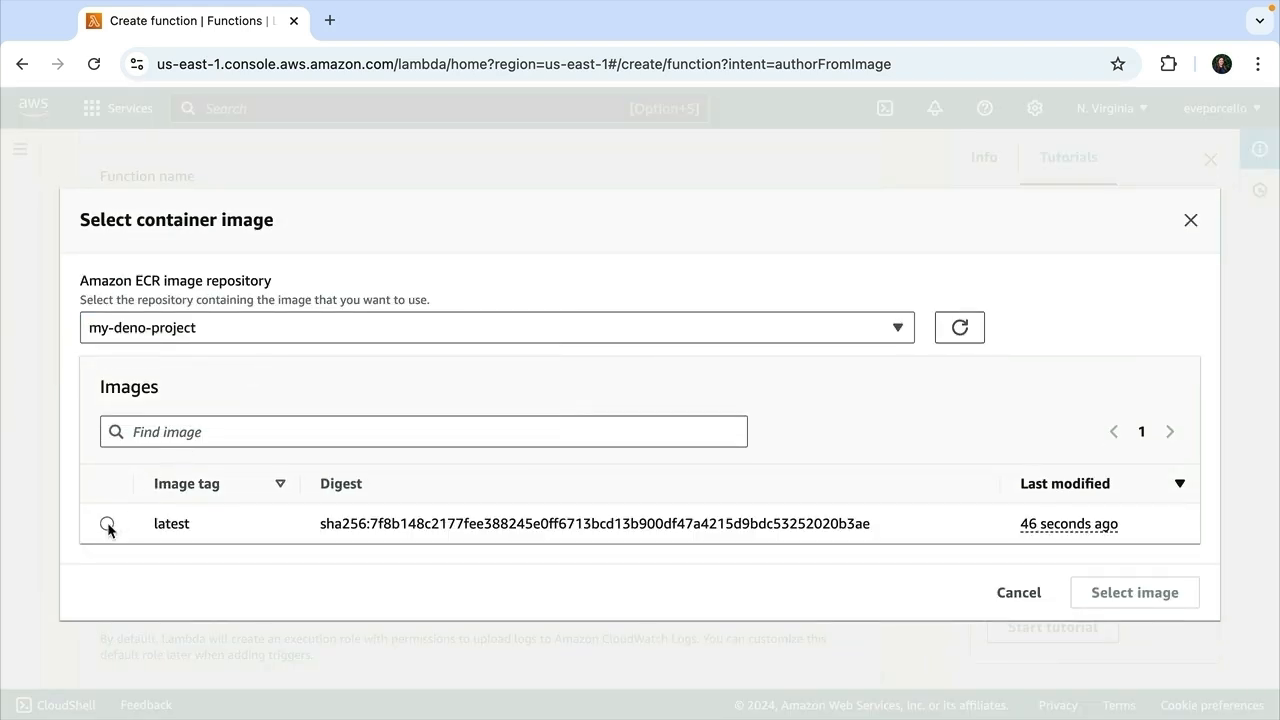
pyautogui.click(1134, 592)
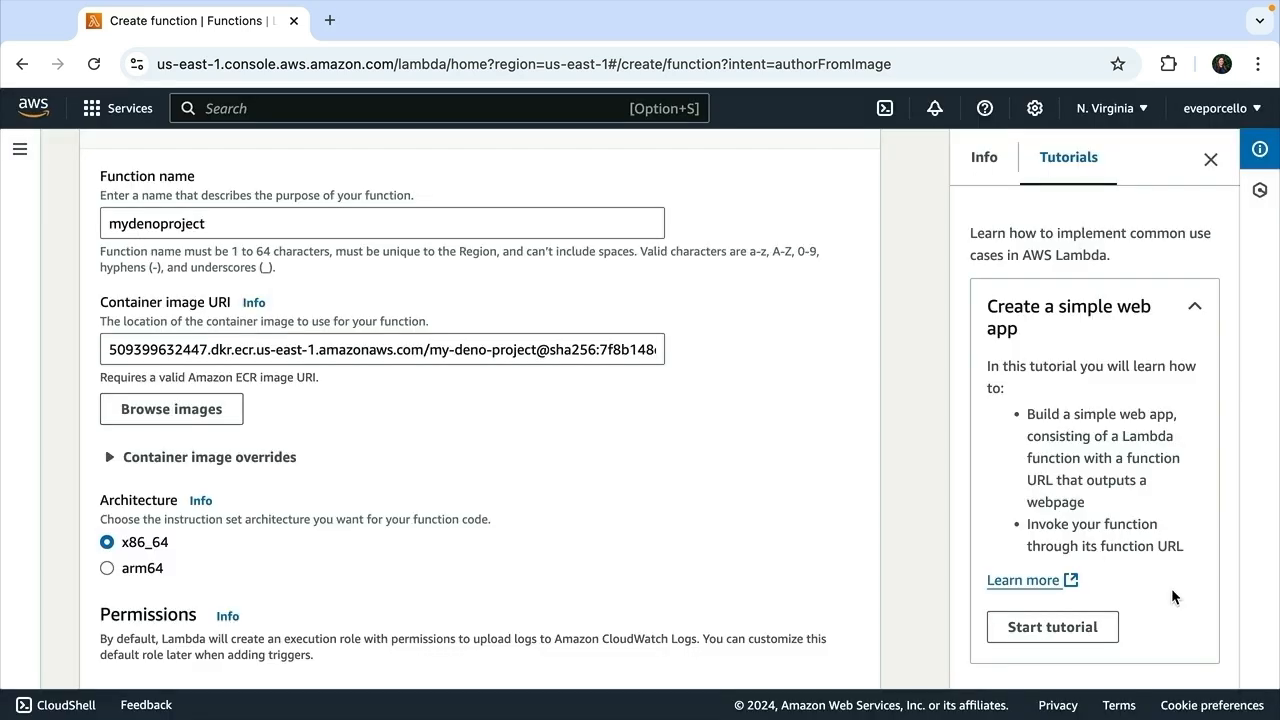
pyautogui.scroll(-3)
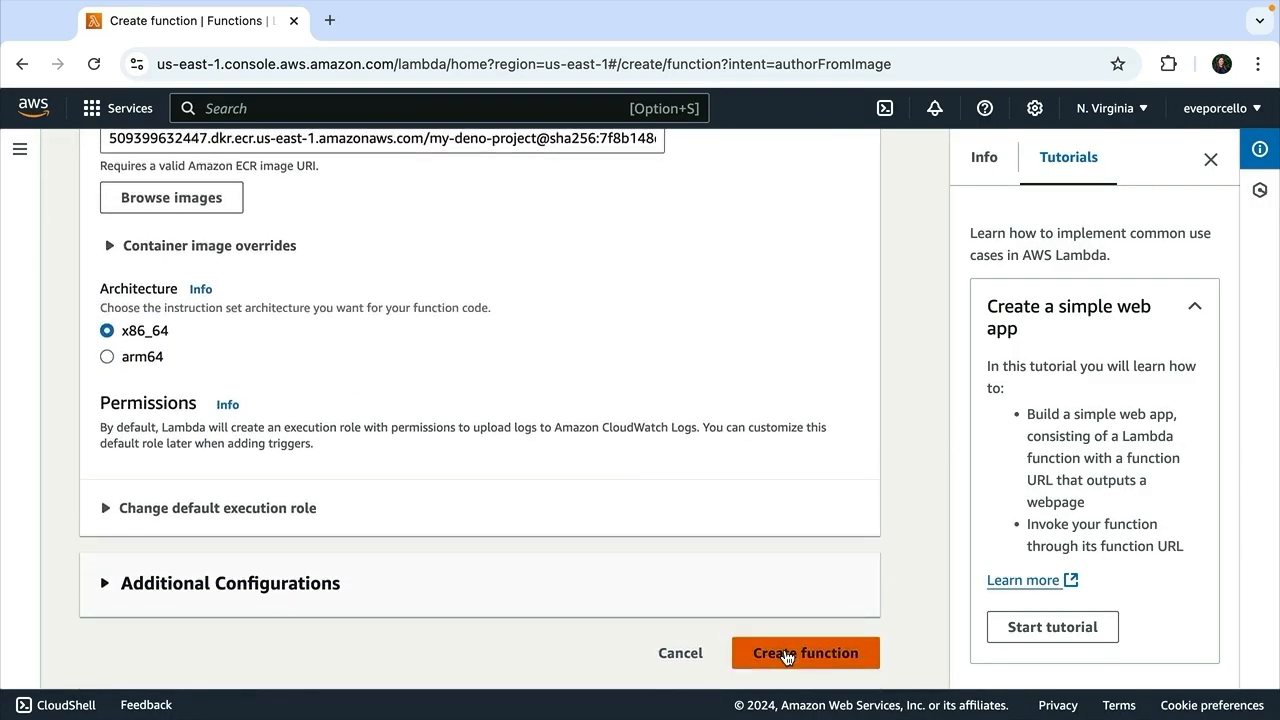
pyautogui.click(804, 652)
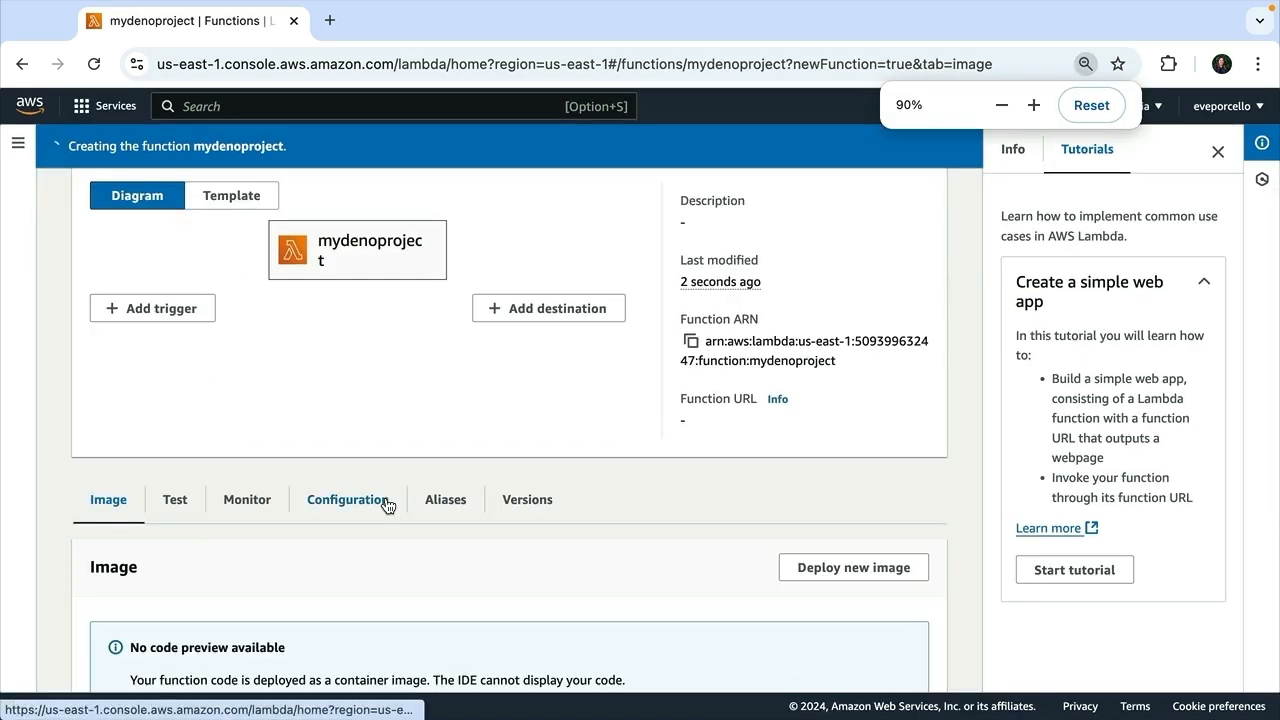
# Step: Reach the Function URL settings under Configuration and begin creating a new function URL
pyautogui.click(348, 500)
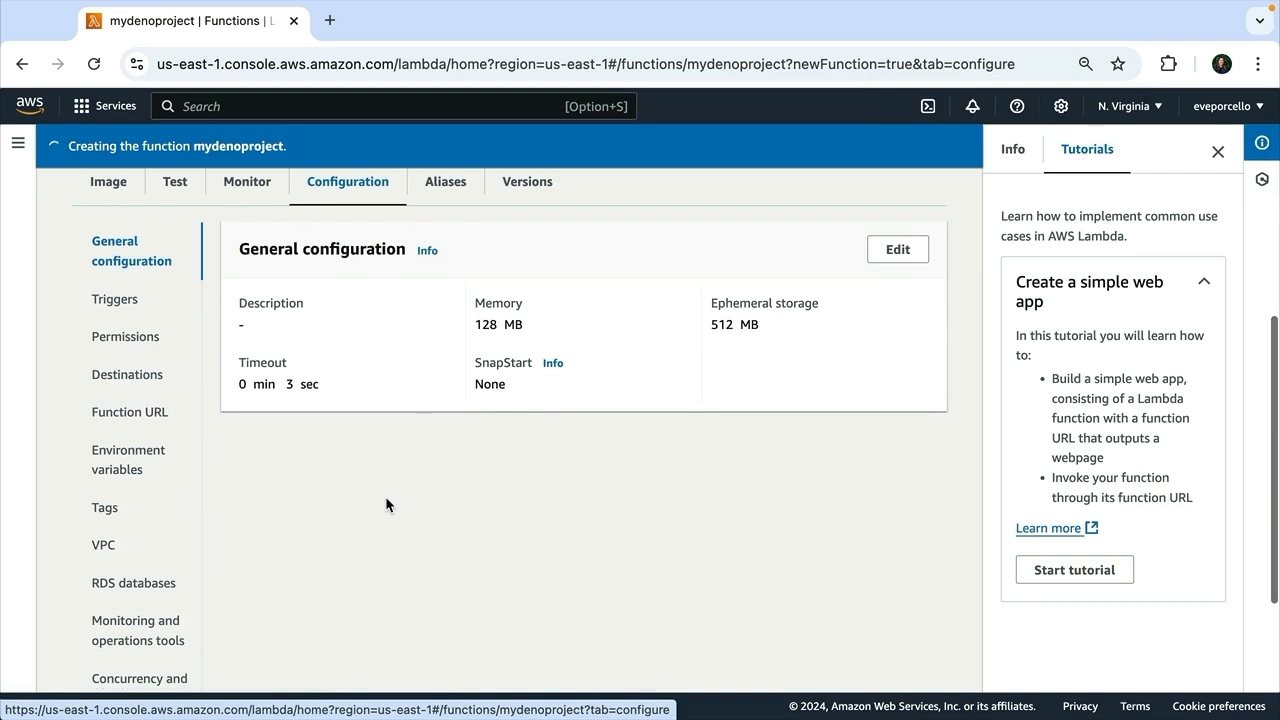
pyautogui.click(128, 412)
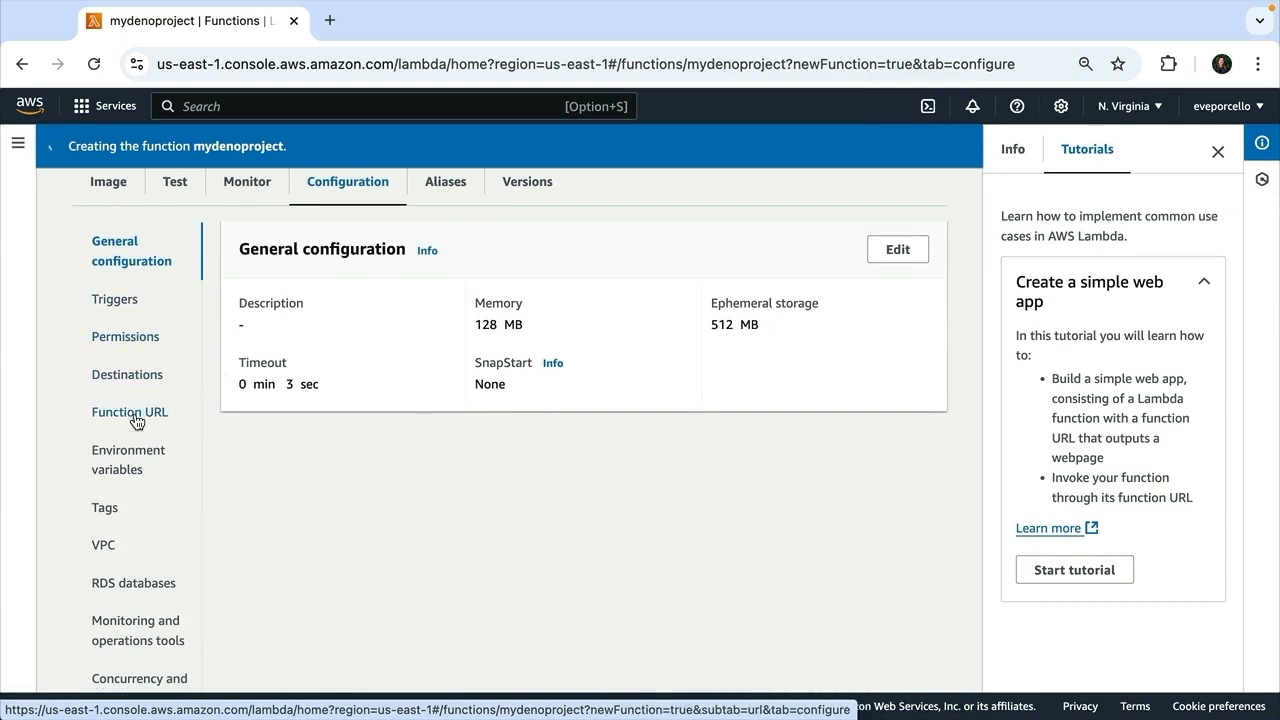
pyautogui.click(128, 412)
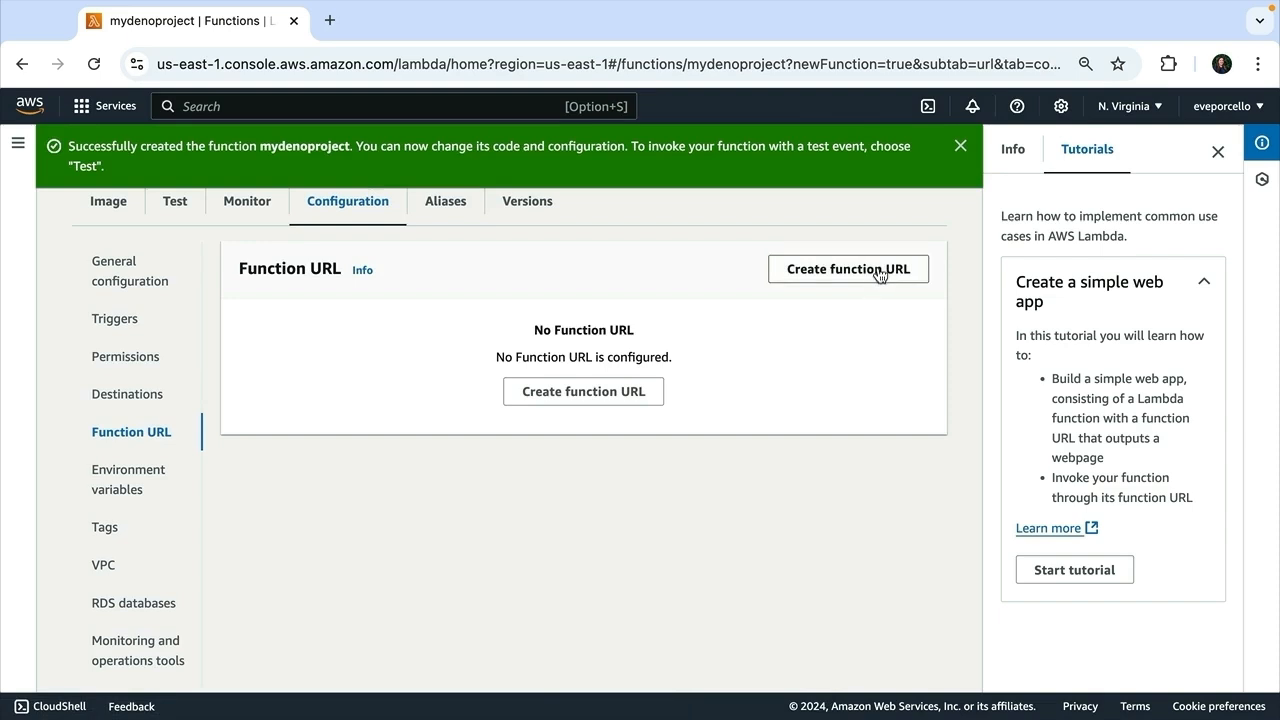
pyautogui.click(848, 268)
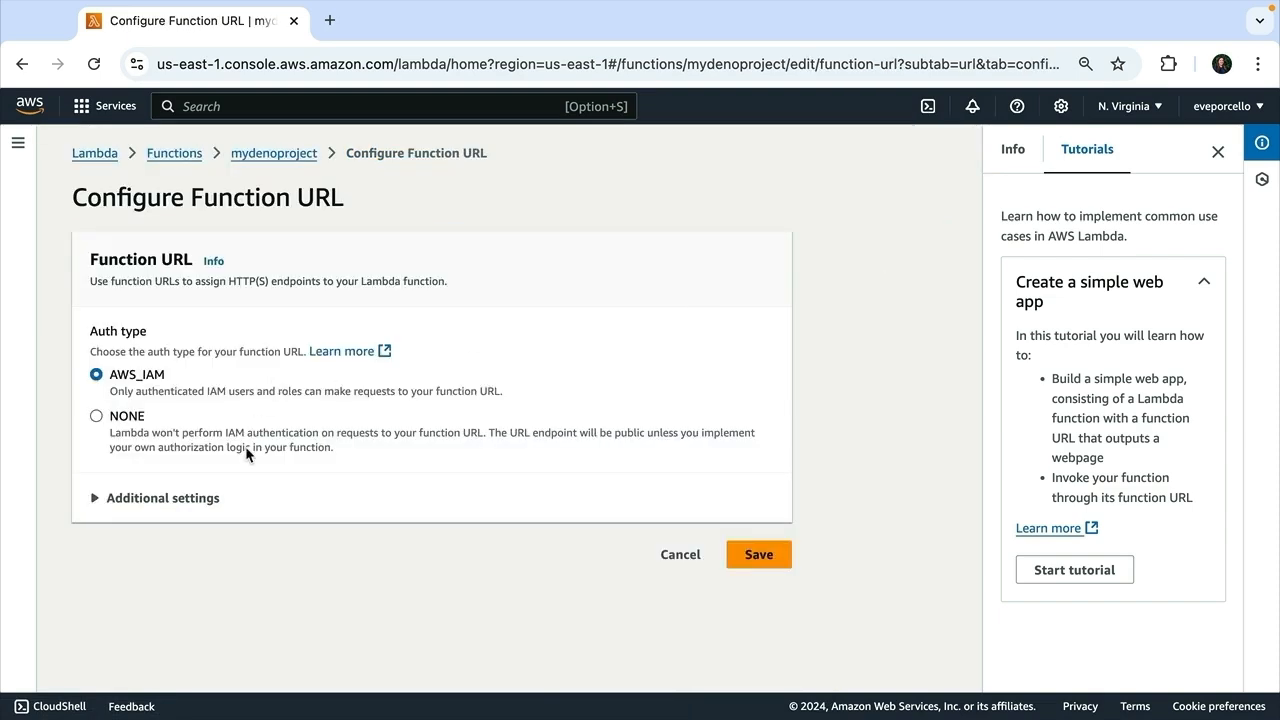
# Step: Choose auth type NONE so the URL is public, and save the function URL configuration
pyautogui.click(96, 414)
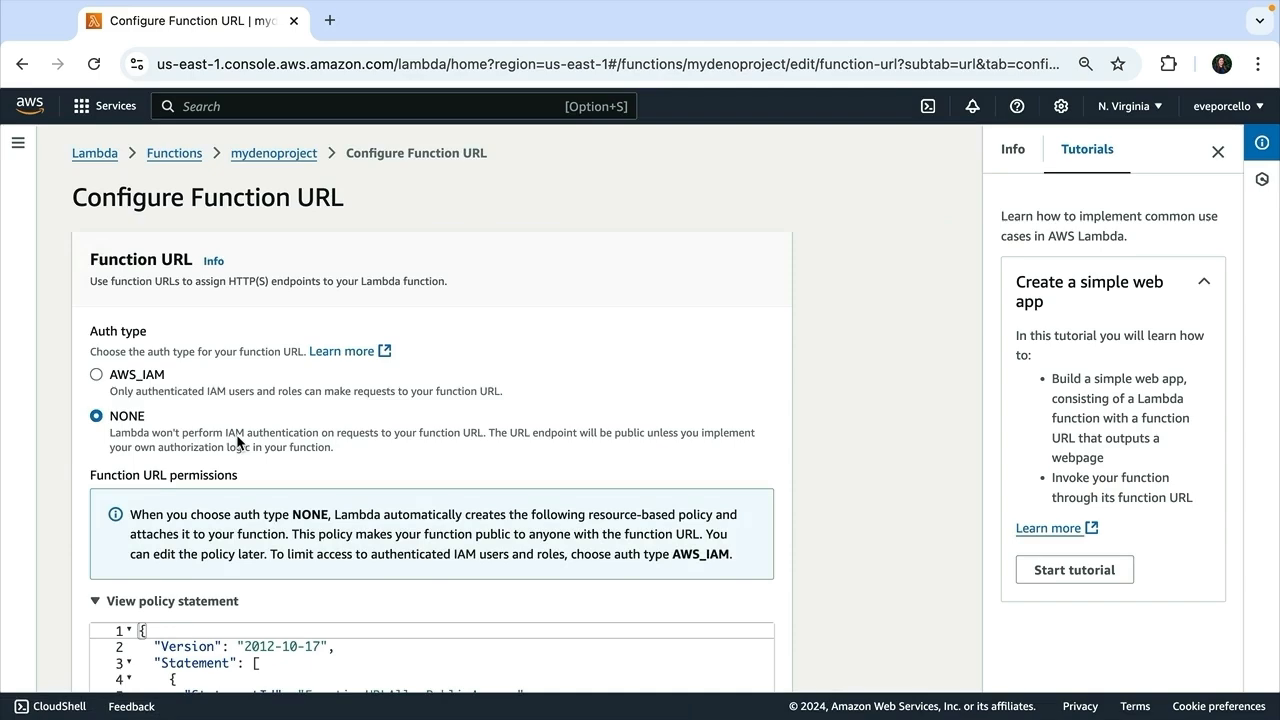
pyautogui.scroll(-3)
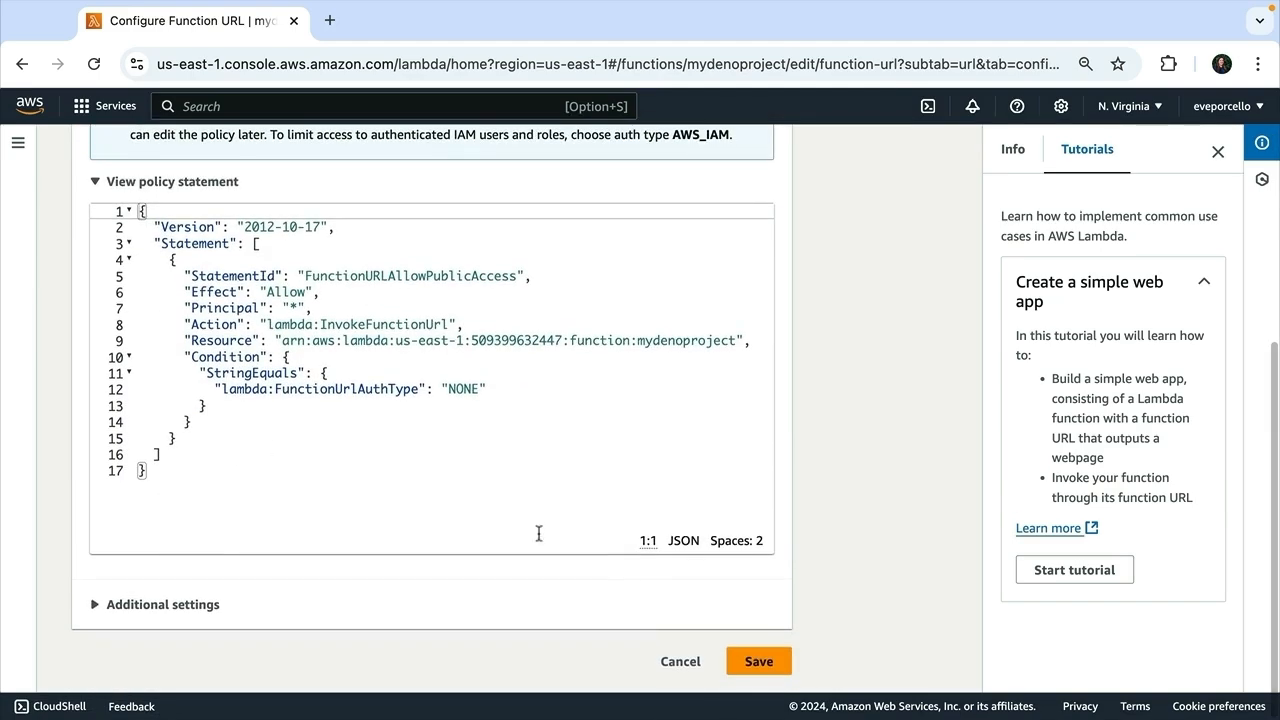
pyautogui.click(758, 660)
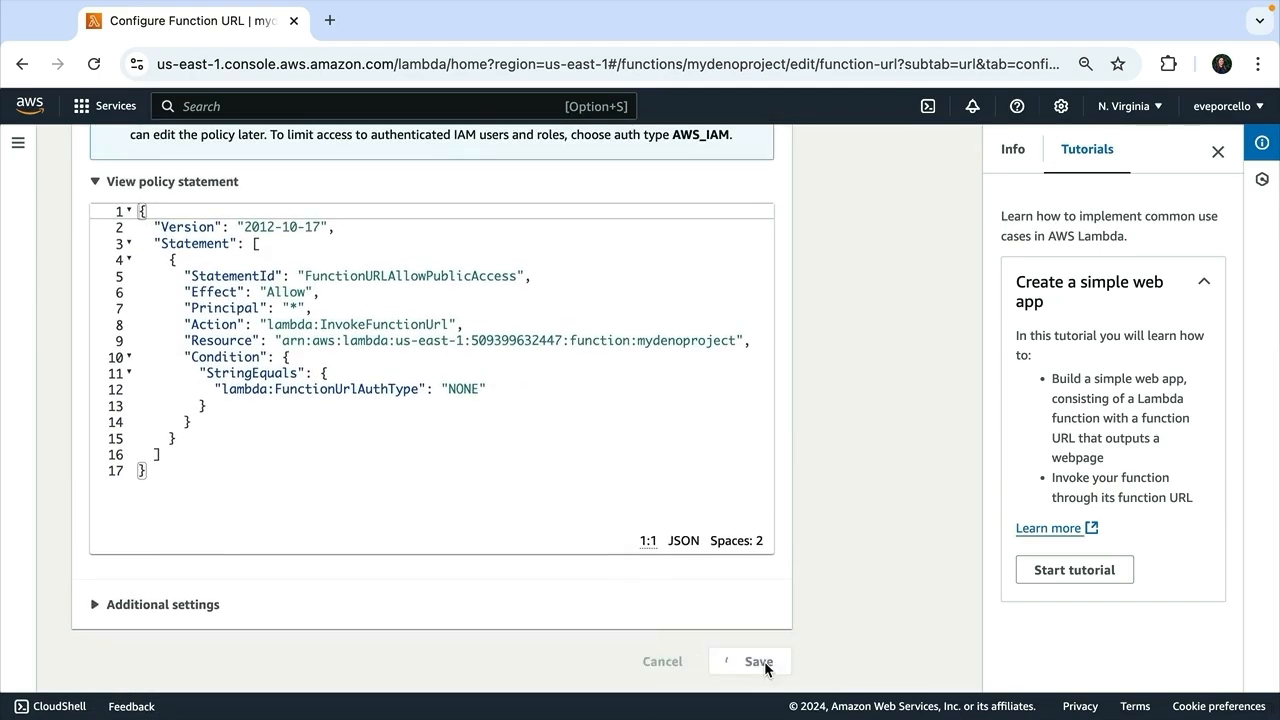
pyautogui.click(758, 660)
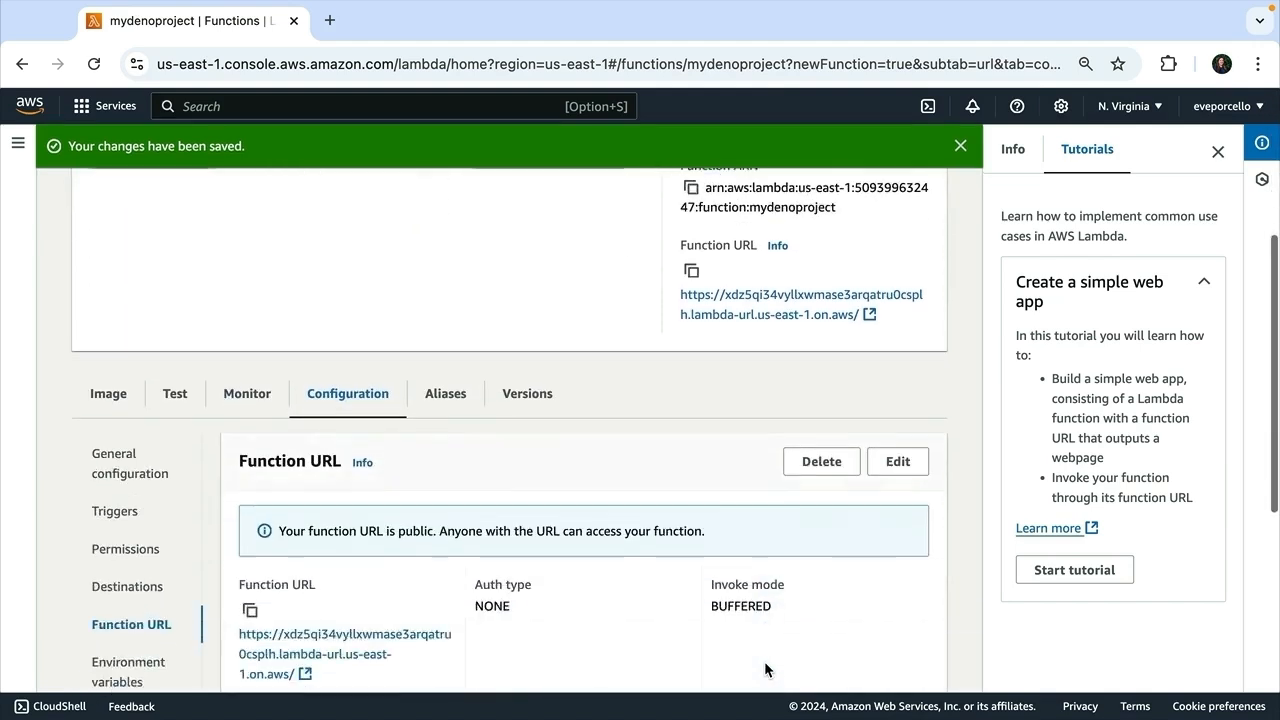
# Step: Visit mydenoproject's public function URL to test the deployed Deno Lambda
pyautogui.scroll(-3)
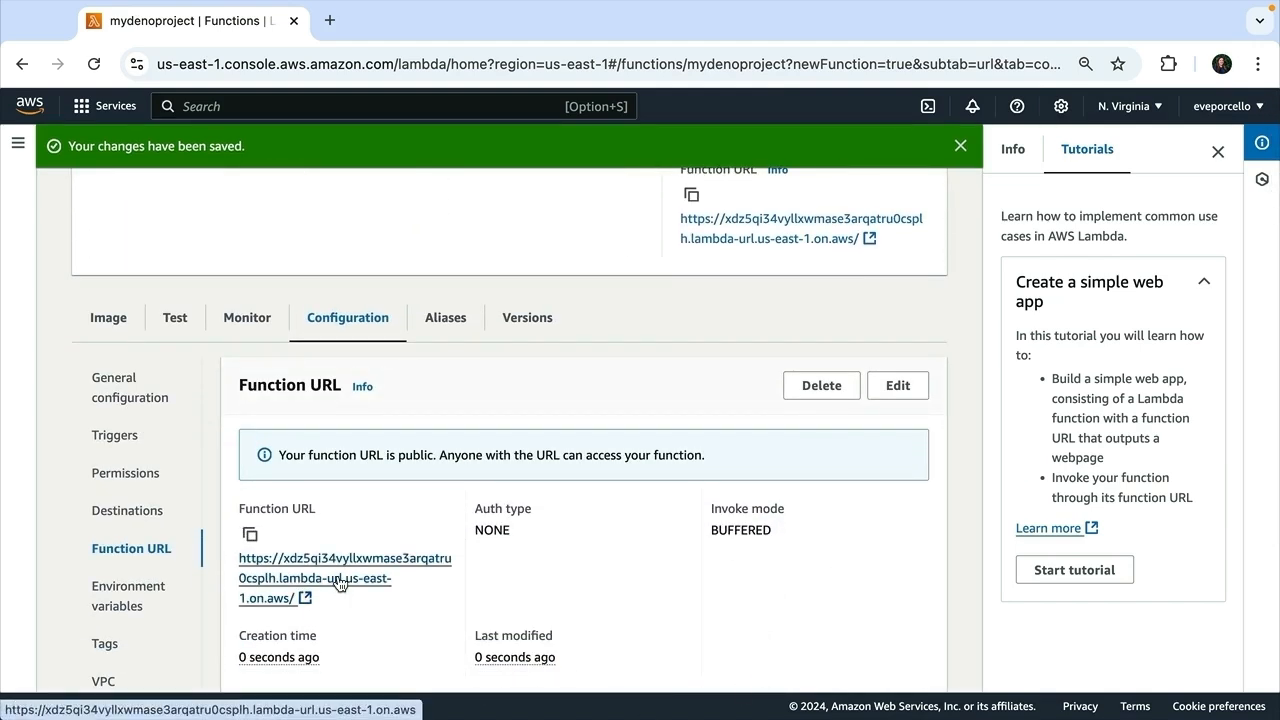
pyautogui.click(344, 568)
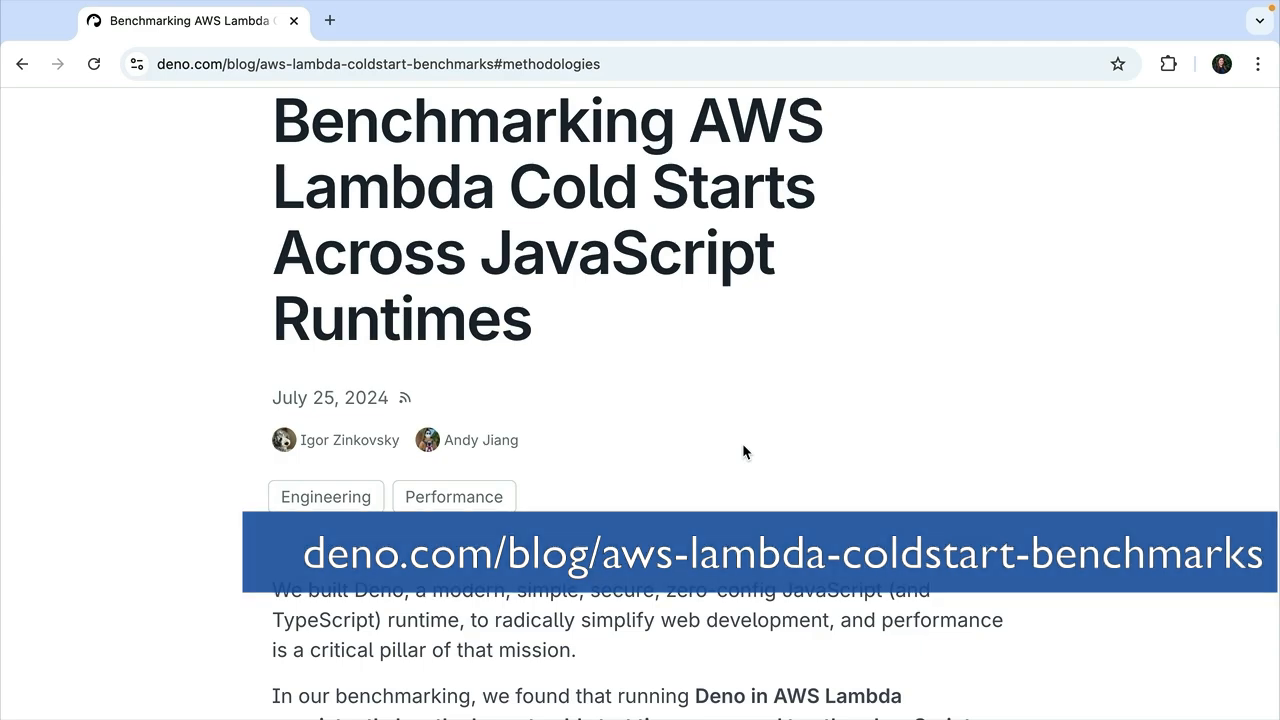
pyautogui.scroll(-3)
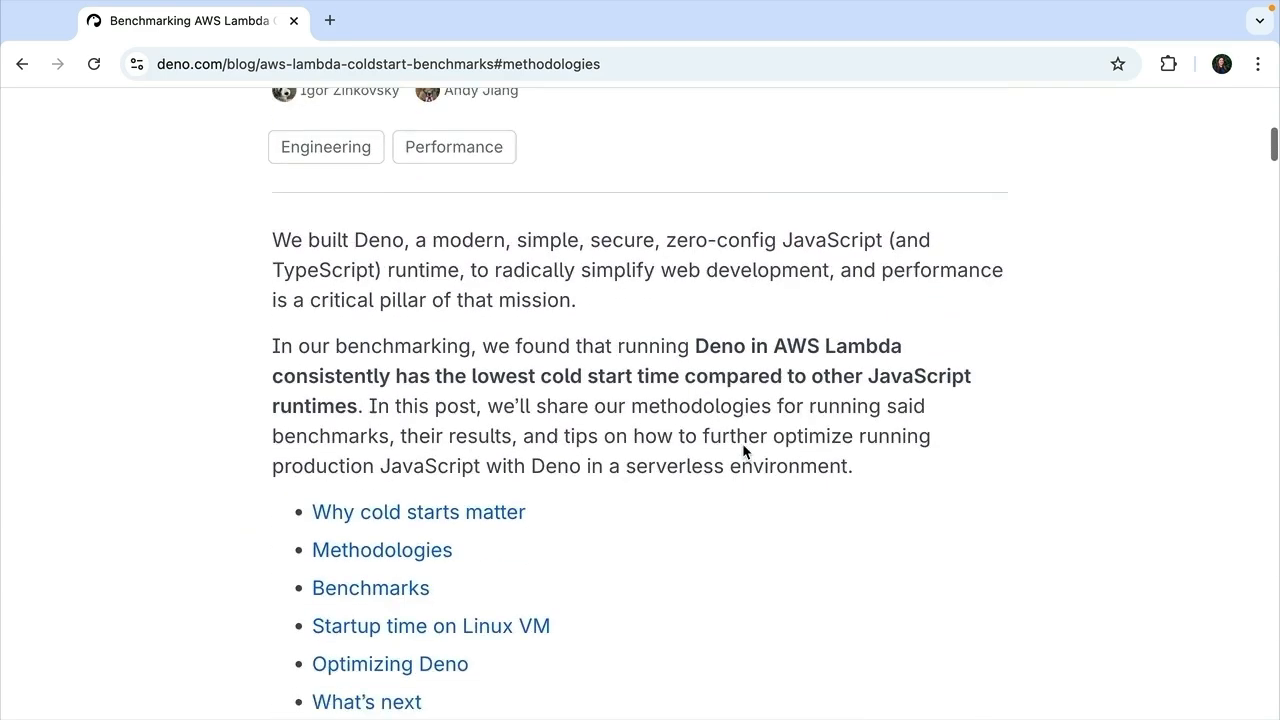
pyautogui.scroll(-3)
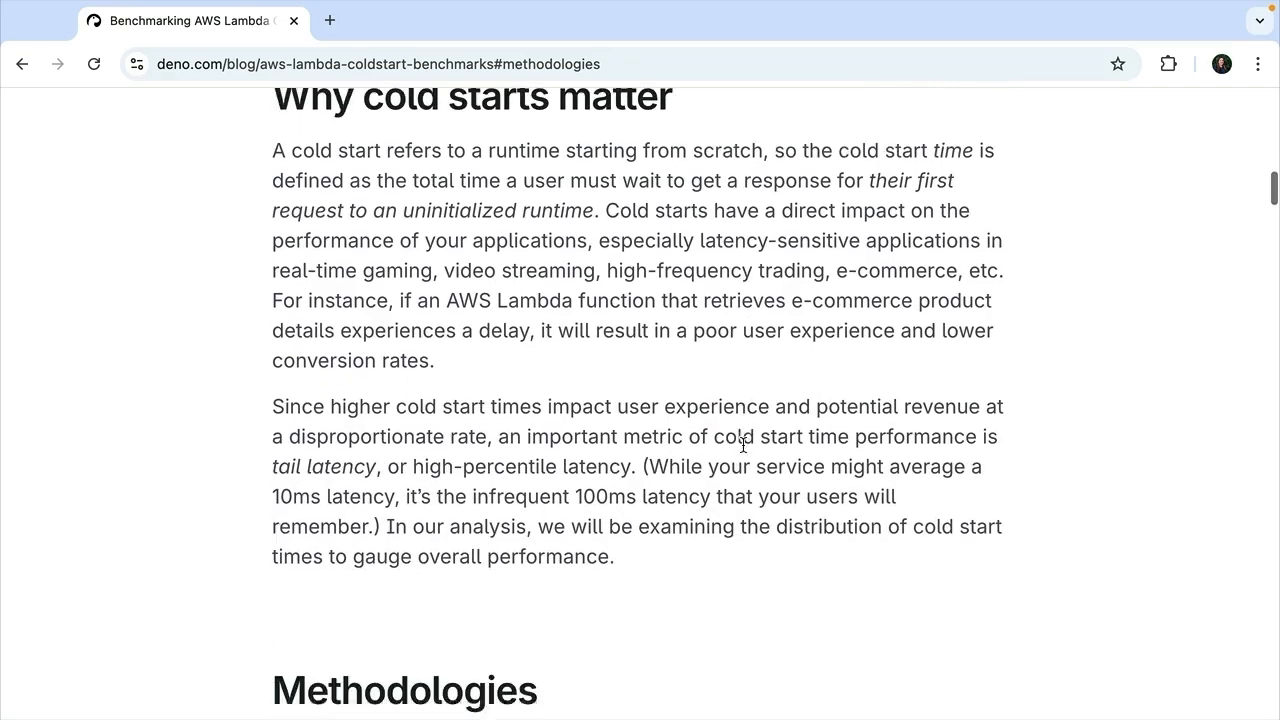
pyautogui.scroll(-3)
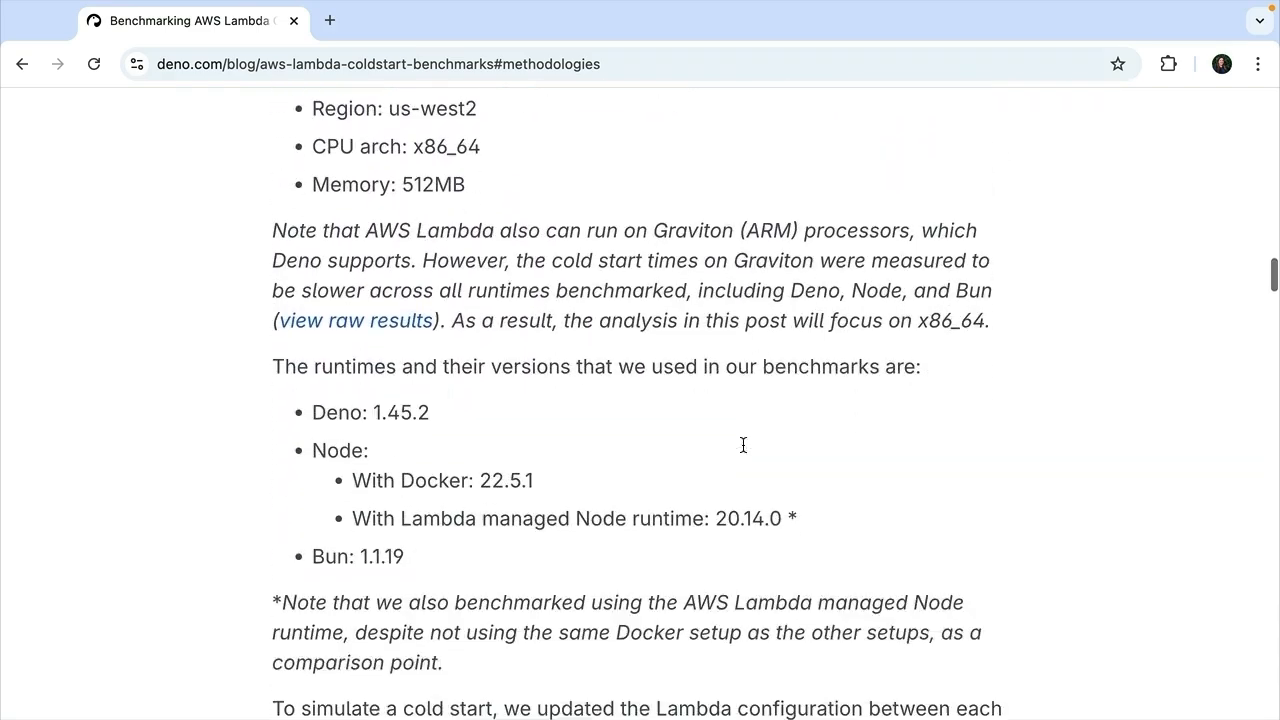
pyautogui.scroll(-3)
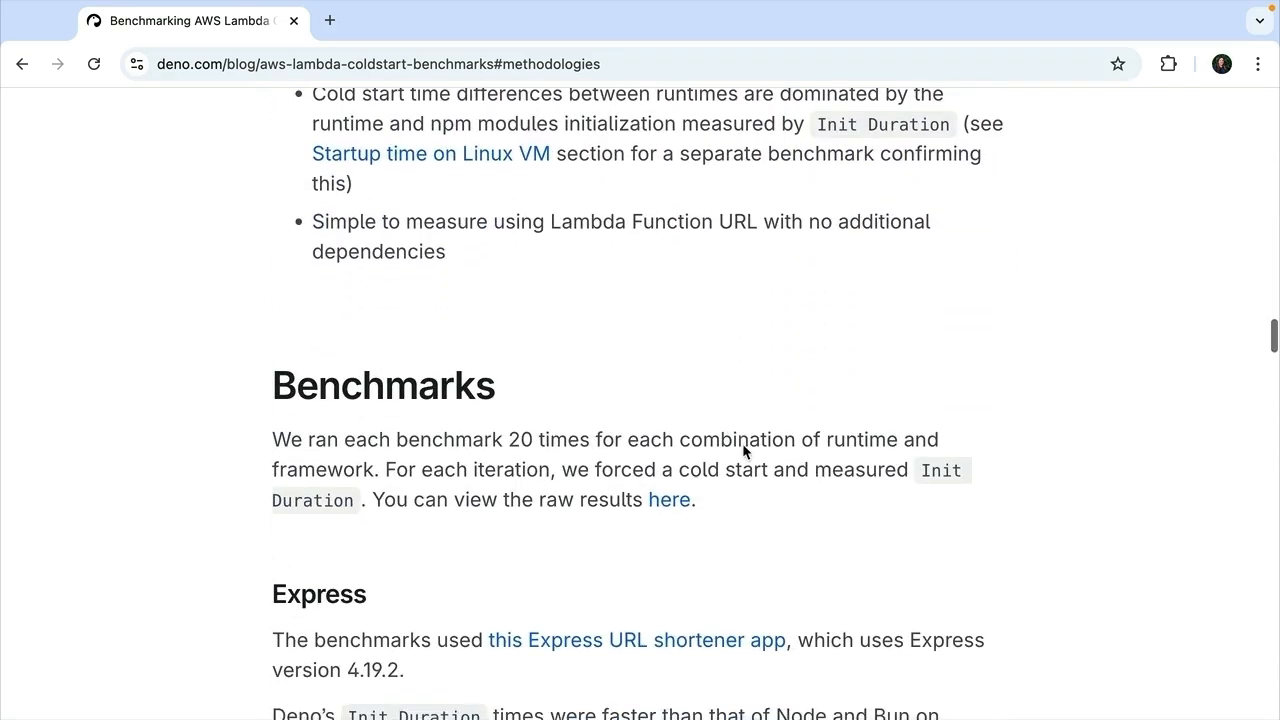